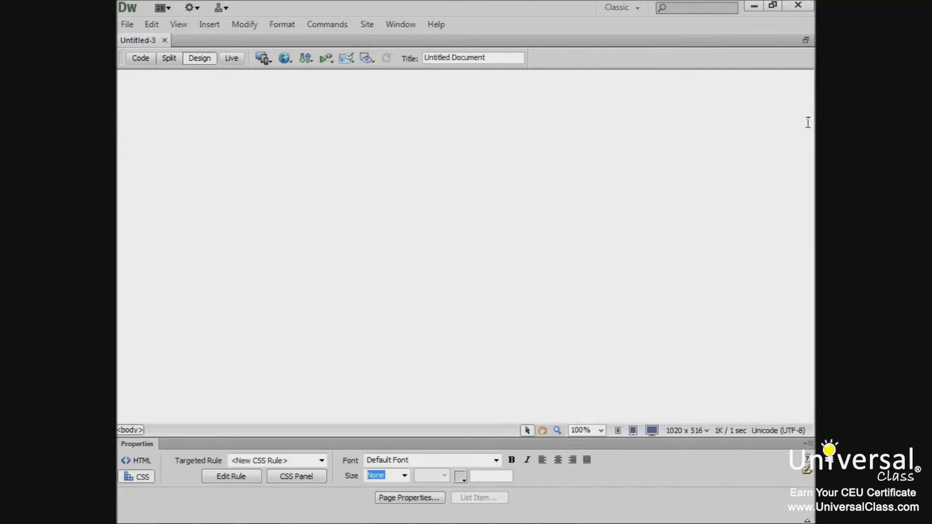
mouse_move(787, 121)
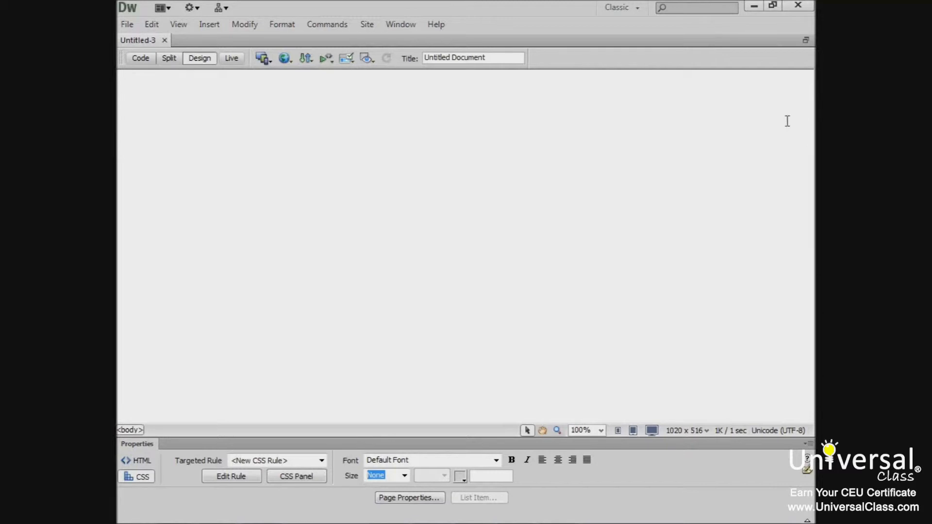
Step: Look over the blank template types in the New Document dialog, then close it
left_click(127, 25)
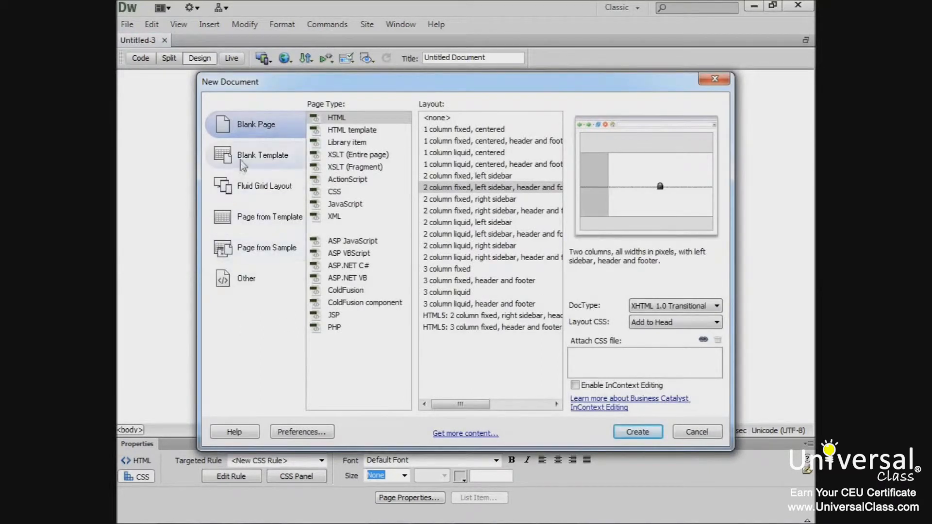
left_click(262, 155)
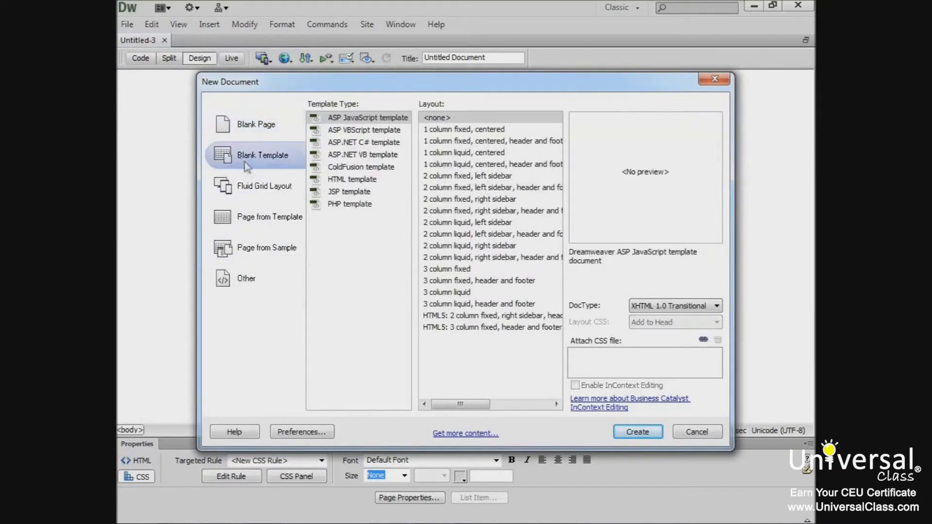
left_click(636, 431)
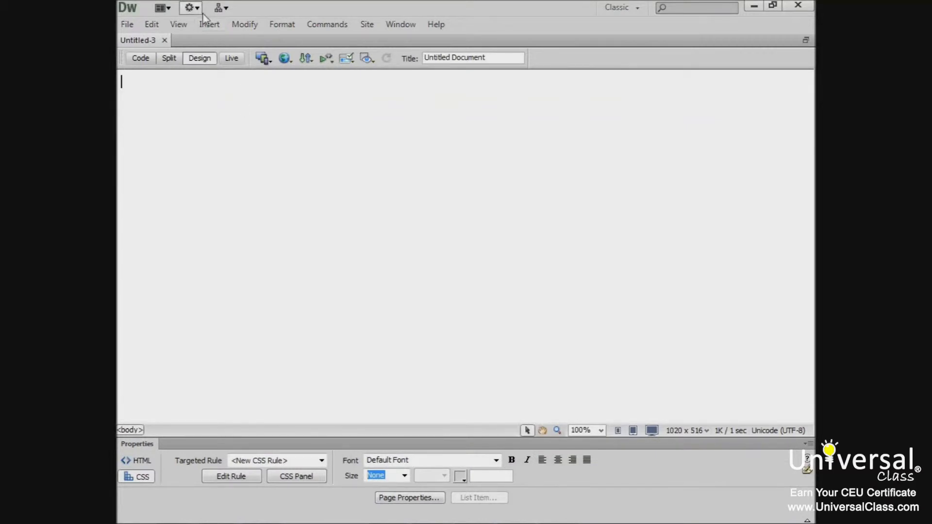
Step: Save the current page as a template file
left_click(126, 23)
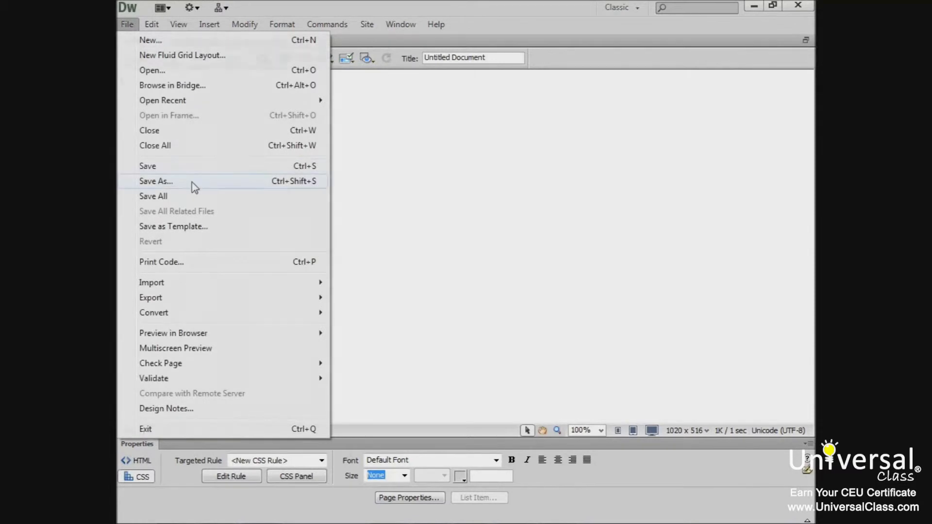
left_click(155, 181)
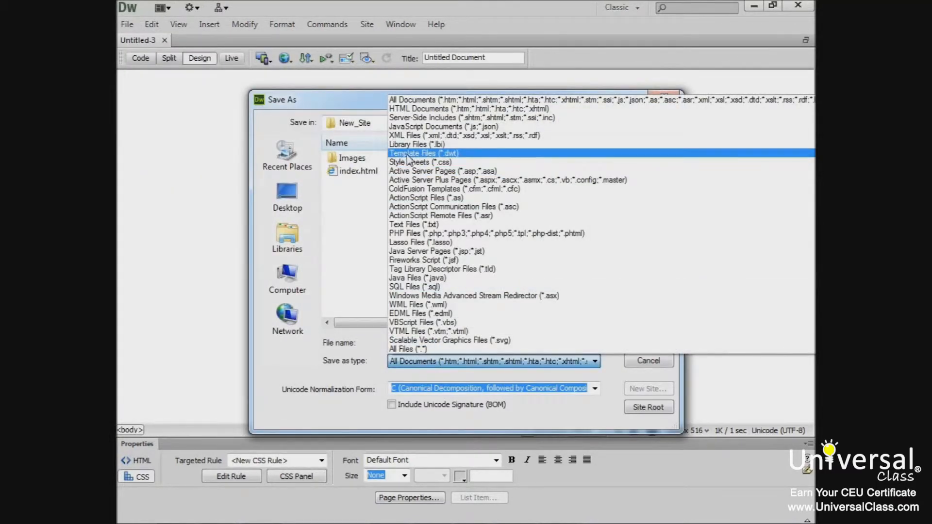
left_click(423, 153)
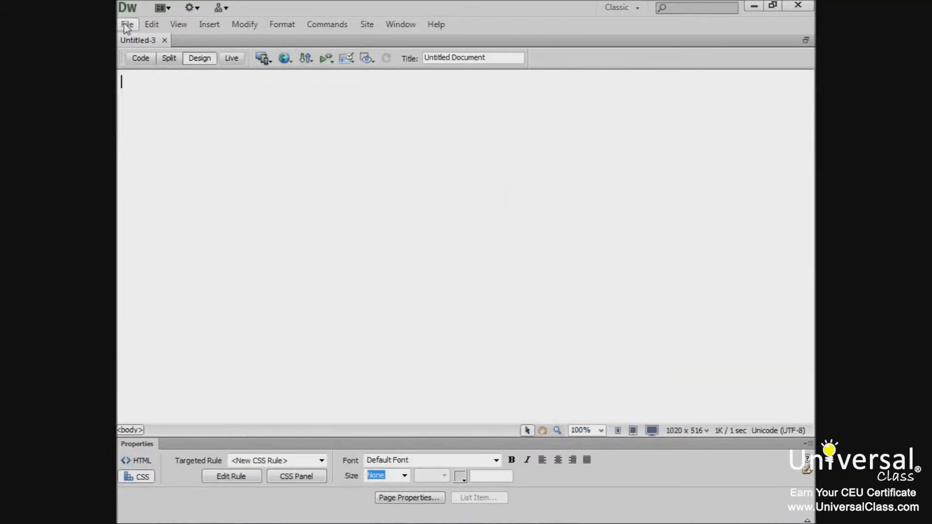
Step: Pick a blank HTML template and preview 1-column liquid, 2-column fixed and 3-column fixed layouts
left_click(126, 25)
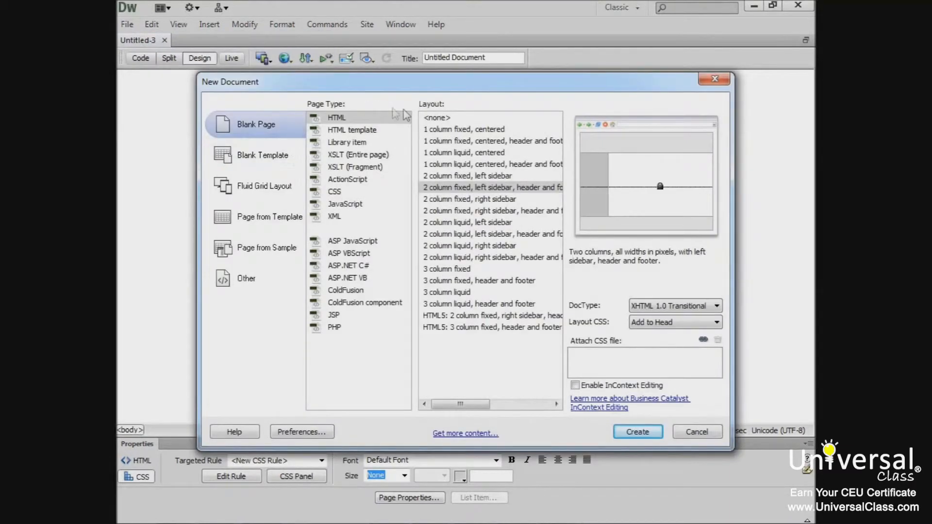
mouse_move(333, 221)
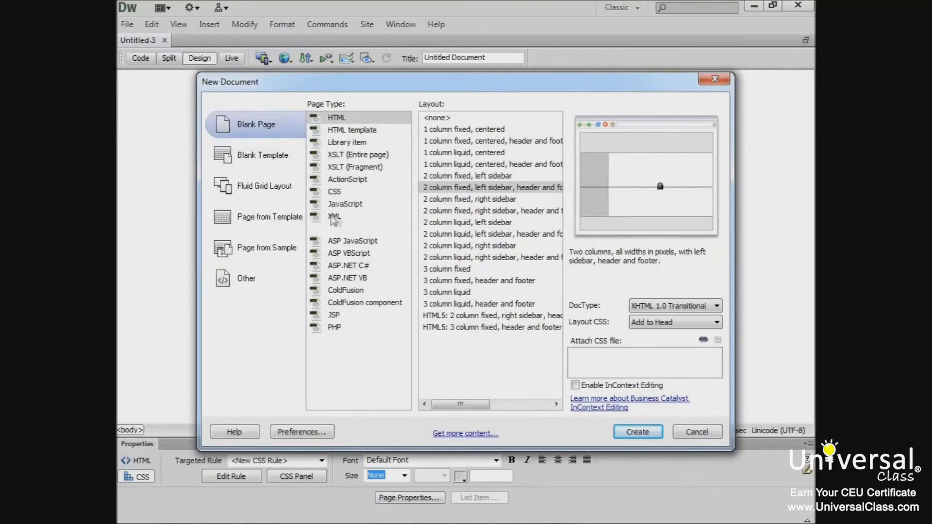
left_click(263, 155)
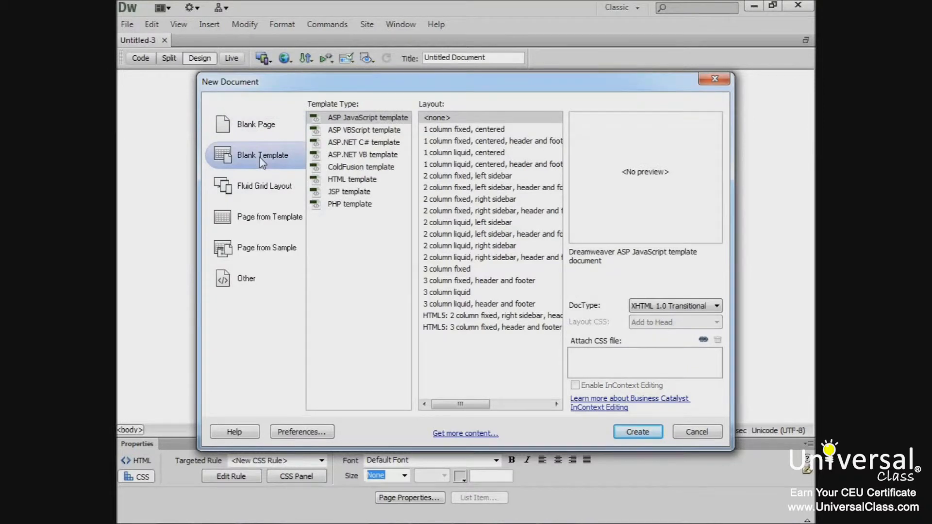
mouse_move(363, 172)
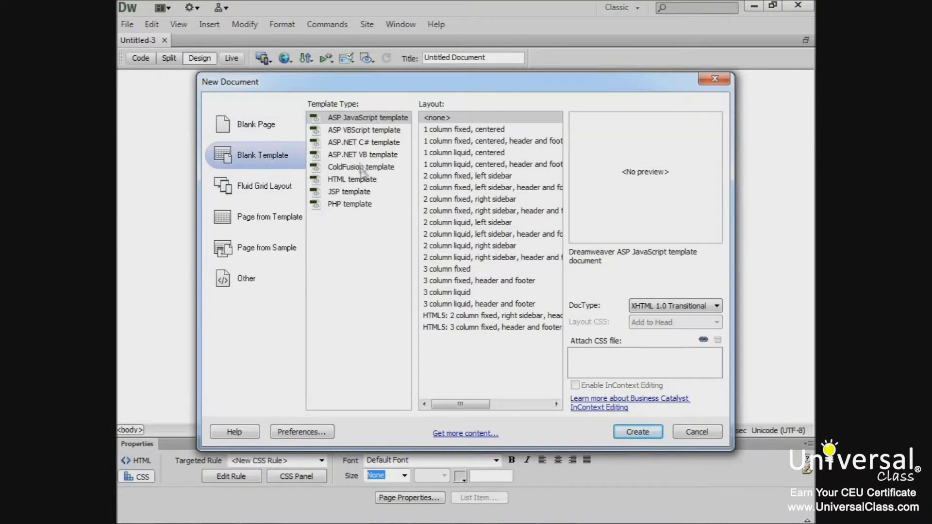
left_click(351, 179)
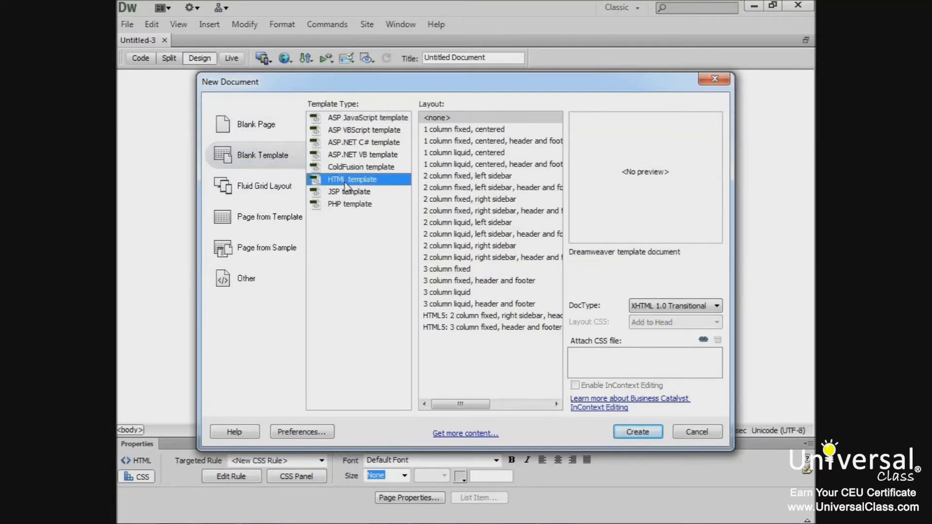
mouse_move(441, 125)
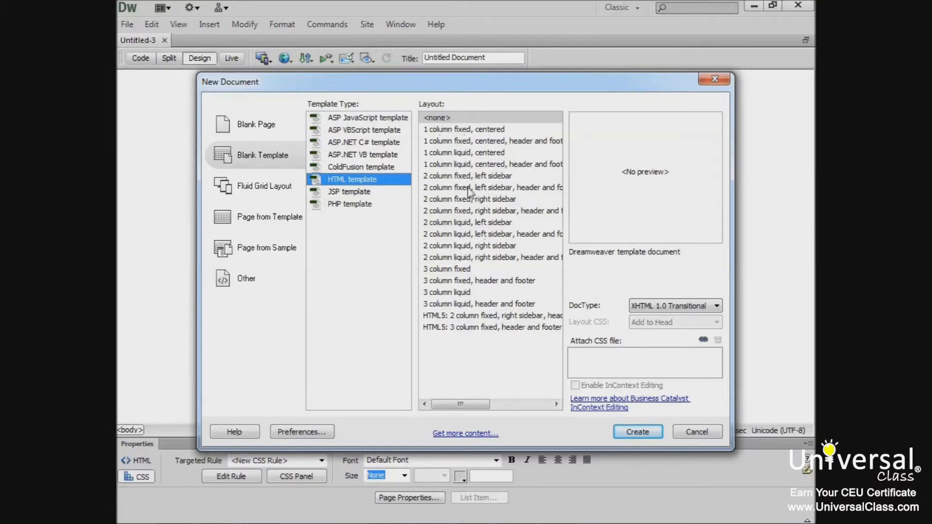
left_click(463, 152)
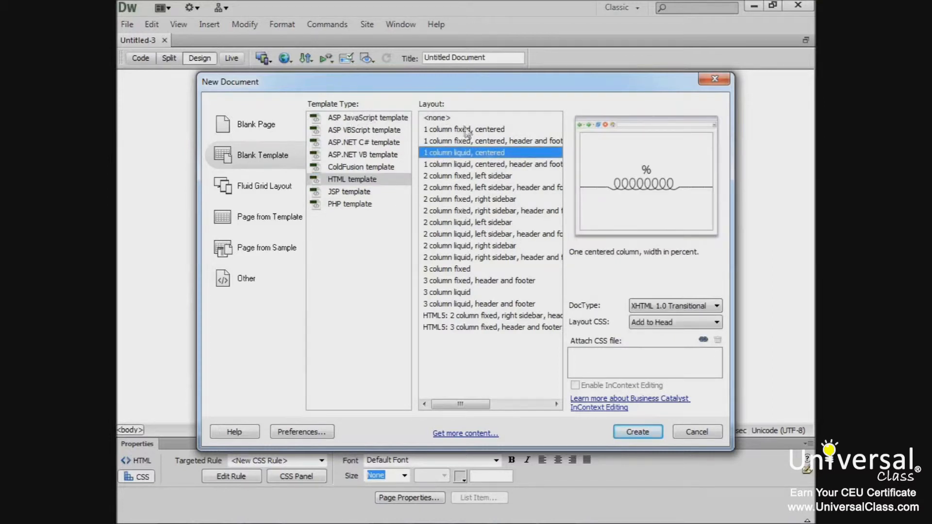
left_click(466, 175)
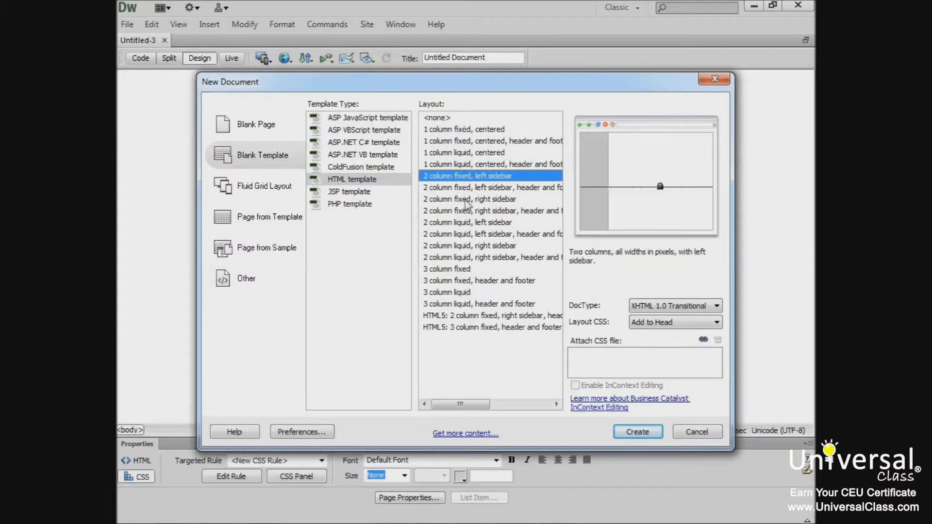
left_click(446, 268)
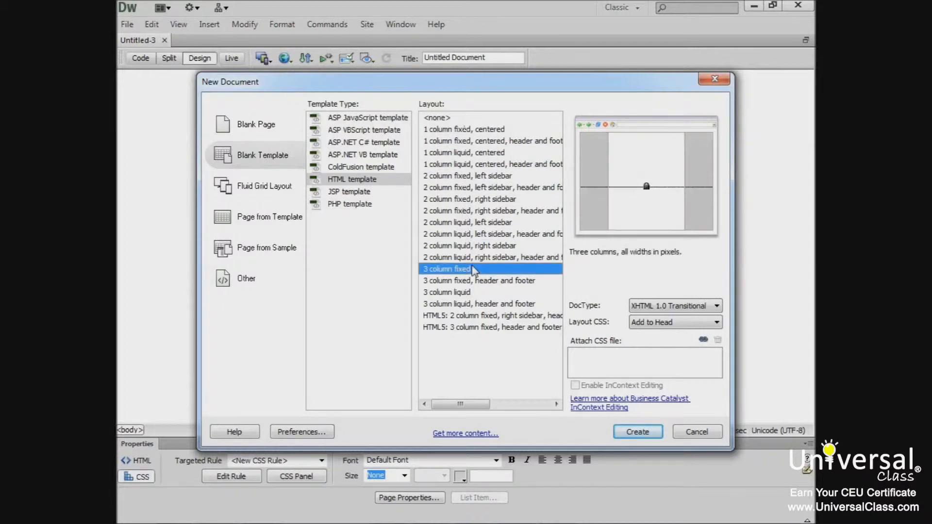
left_click(490, 187)
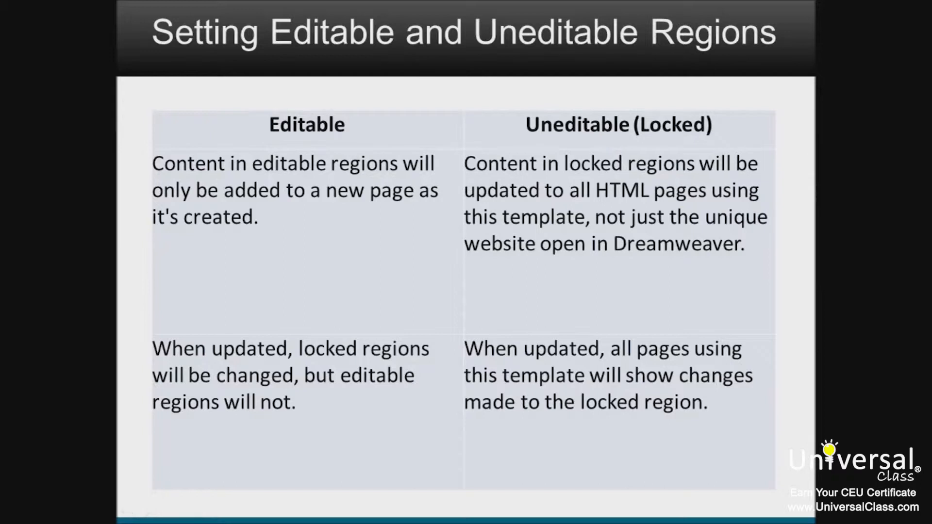
mouse_move(548, 434)
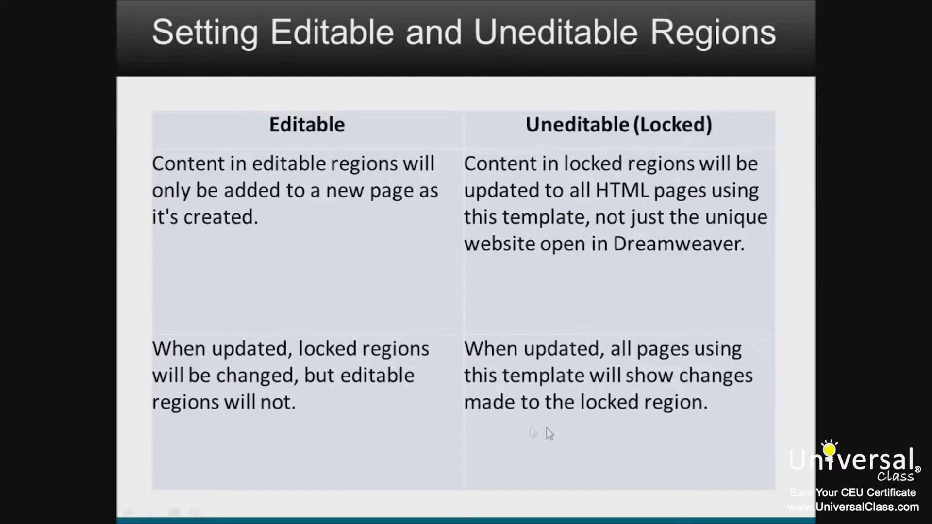
mouse_move(283, 233)
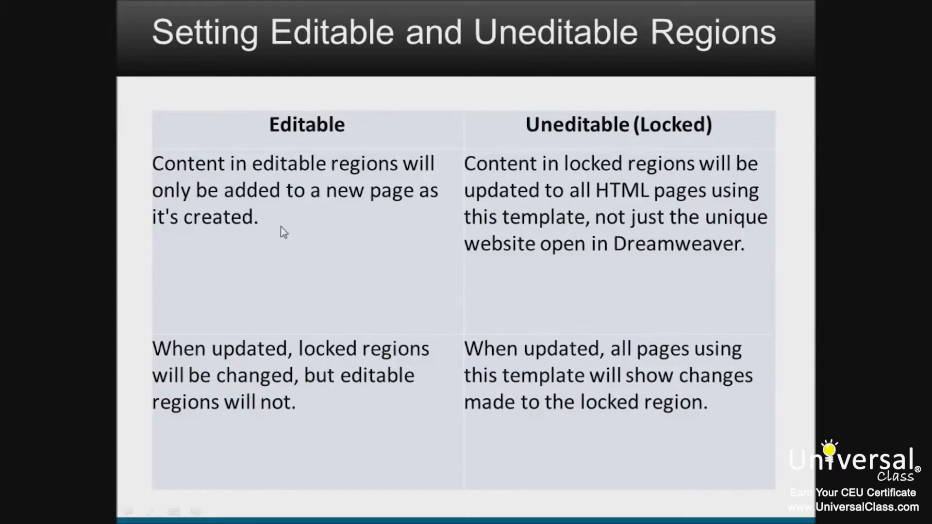
mouse_move(130, 395)
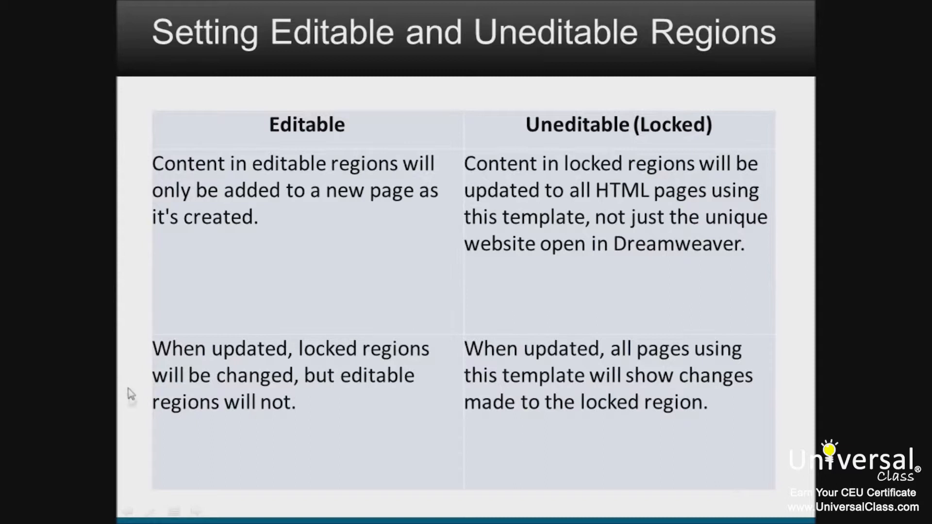
mouse_move(207, 415)
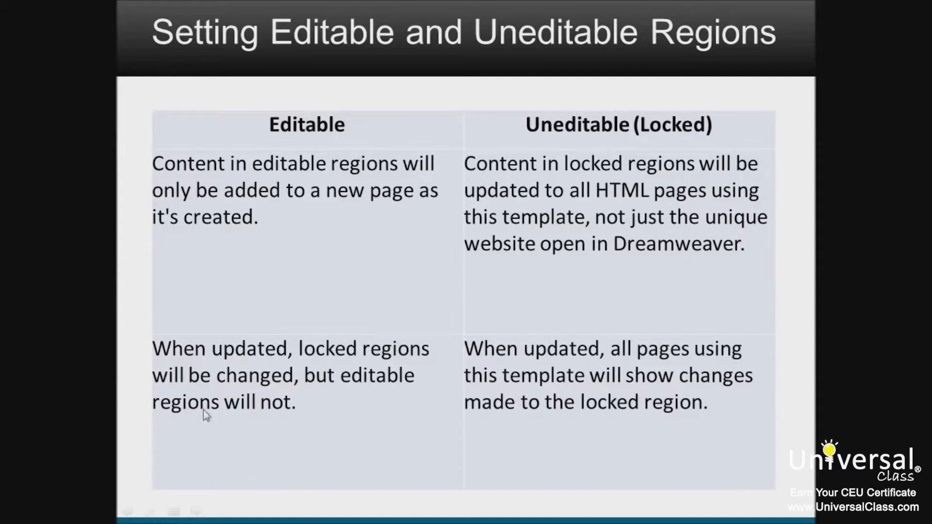
mouse_move(285, 424)
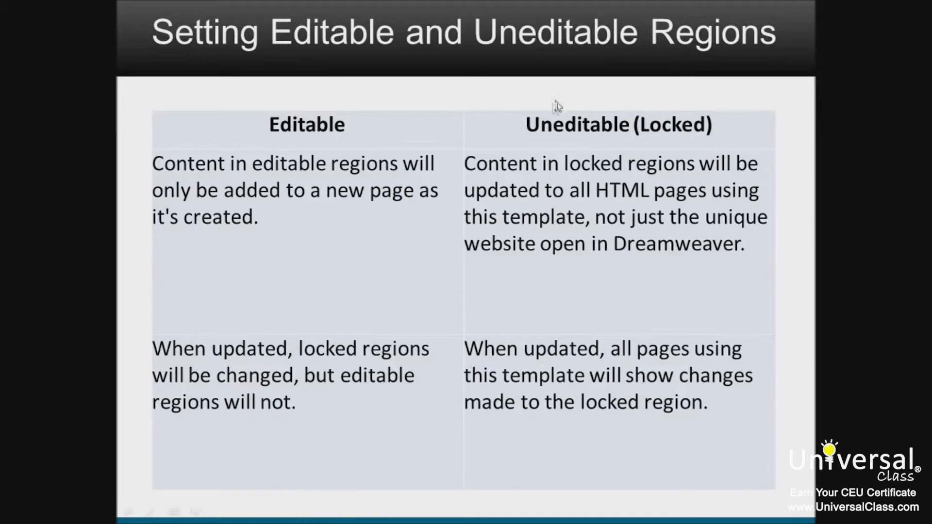
mouse_move(707, 141)
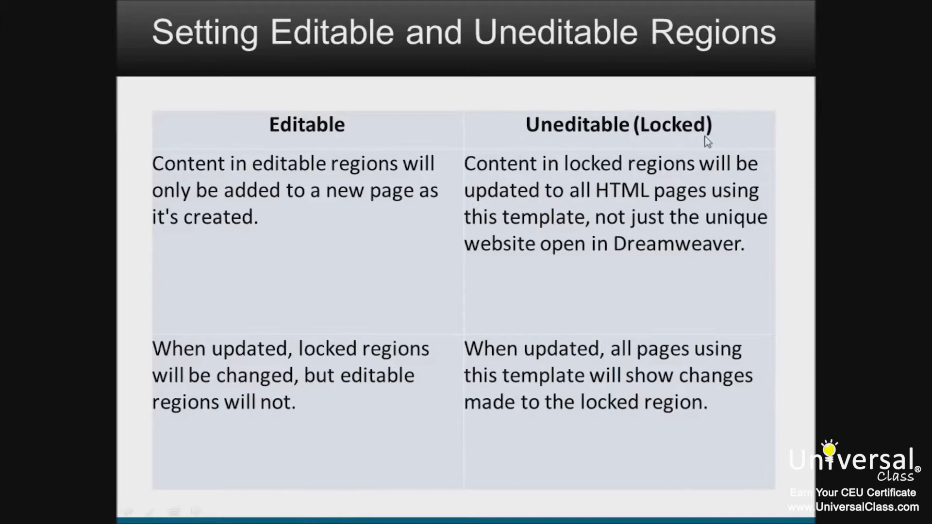
mouse_move(544, 232)
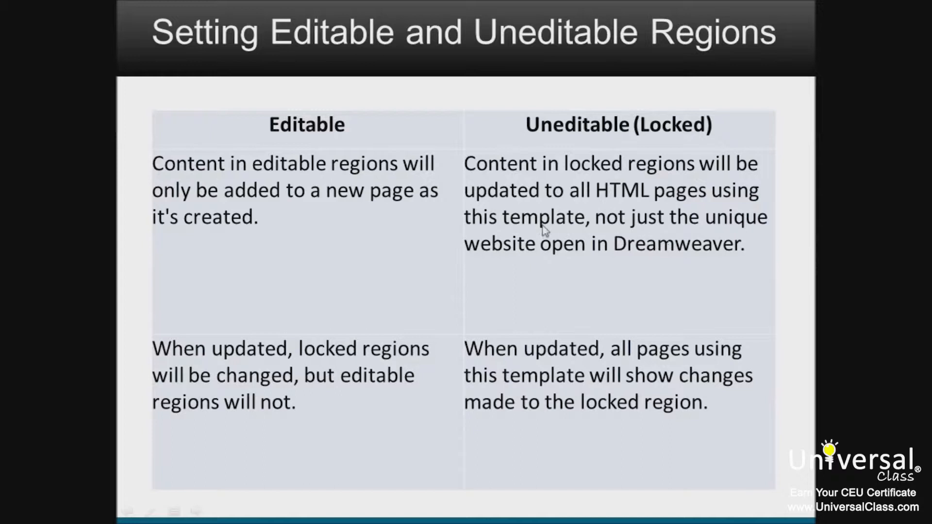
mouse_move(637, 268)
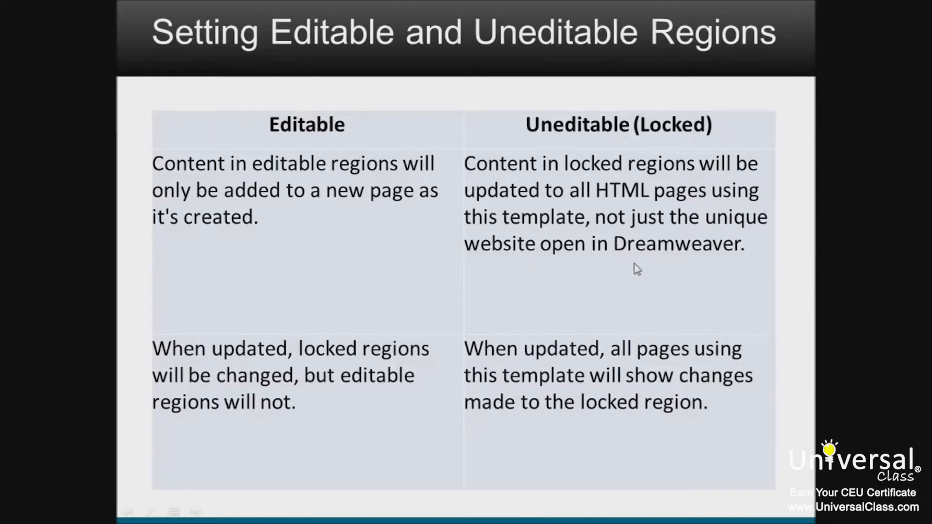
mouse_move(487, 253)
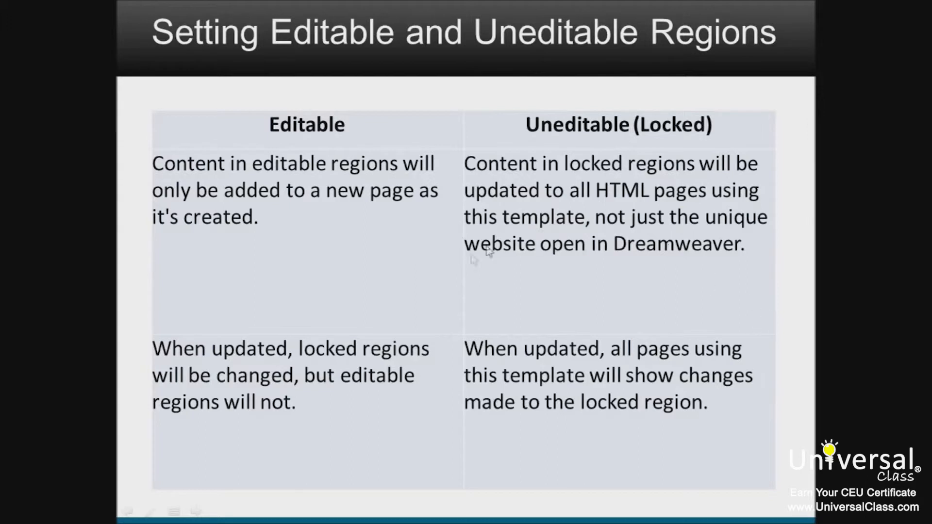
mouse_move(719, 450)
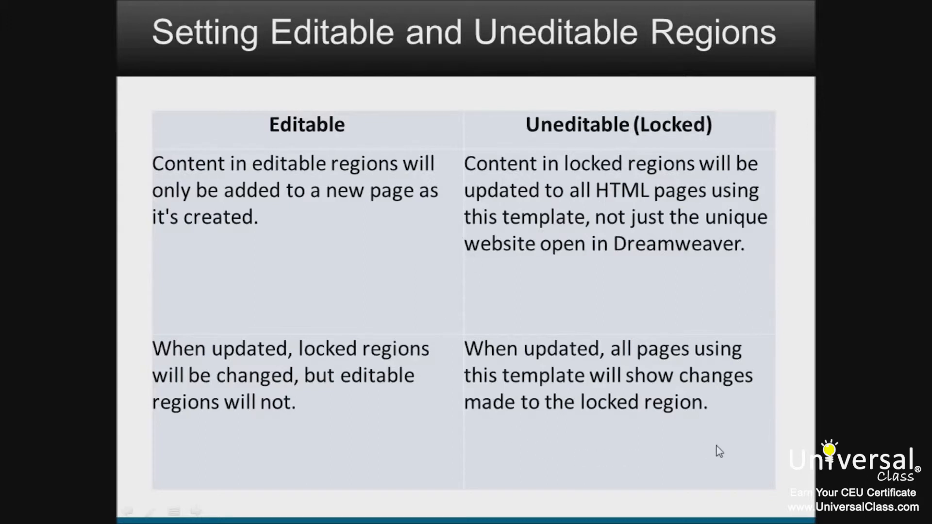
mouse_move(735, 450)
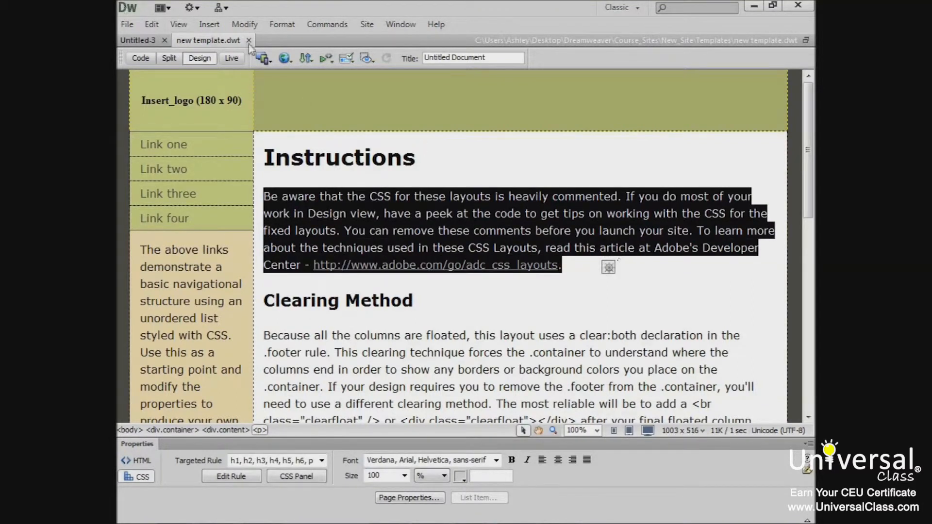
Step: Turn the Instructions paragraph into an editable region named EditRegion3
left_click(208, 24)
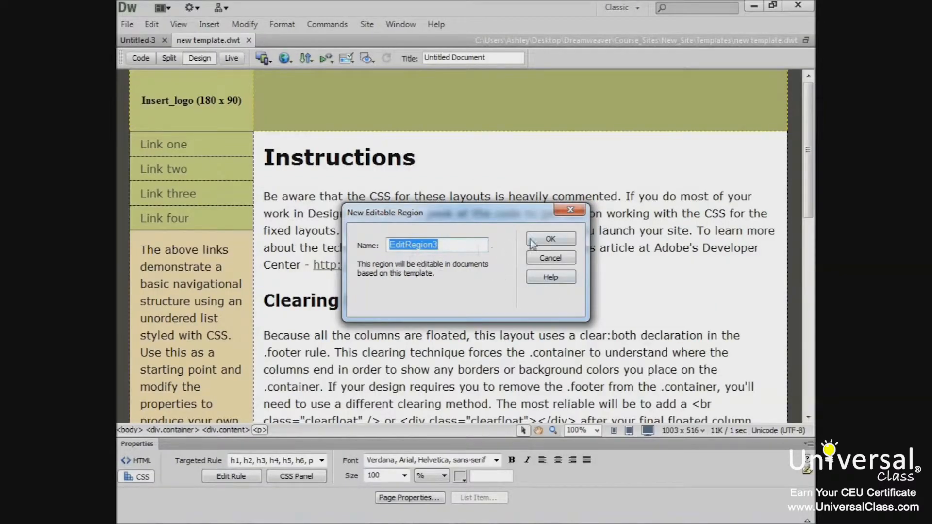
left_click(549, 239)
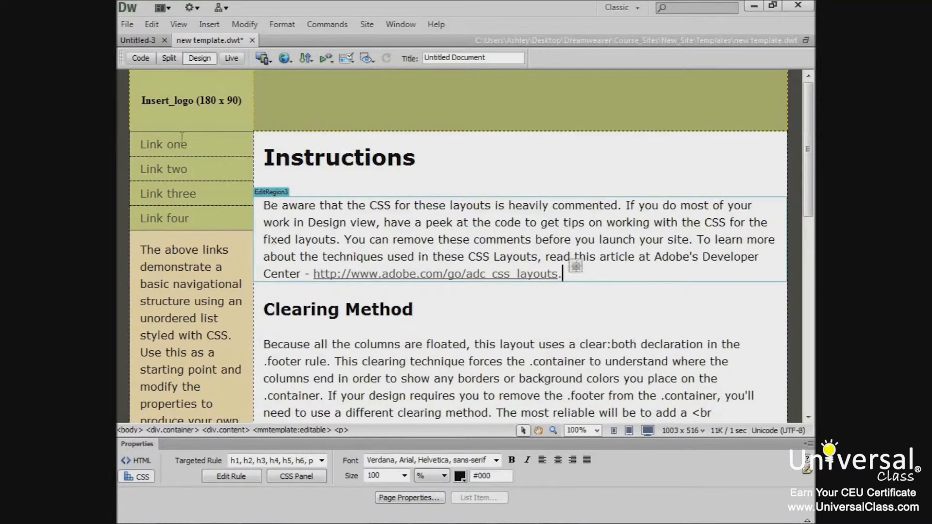
mouse_move(735, 326)
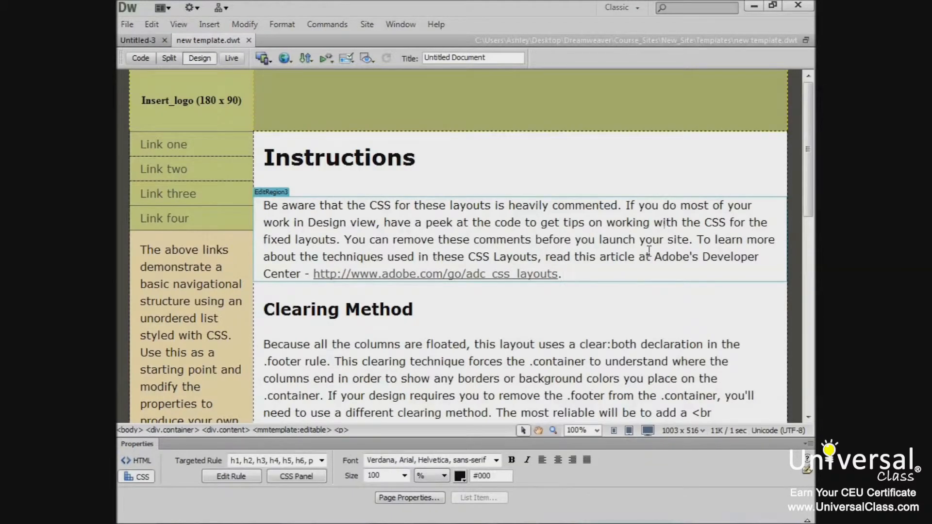
left_click(561, 274)
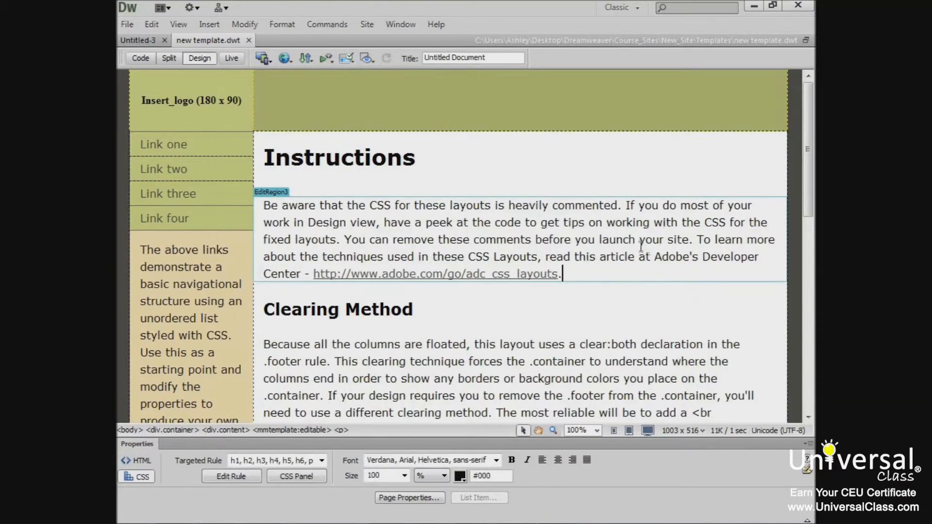
Step: Add the Insert_logo header placeholder to the Assets Library as an Untitled library item
left_click(400, 25)
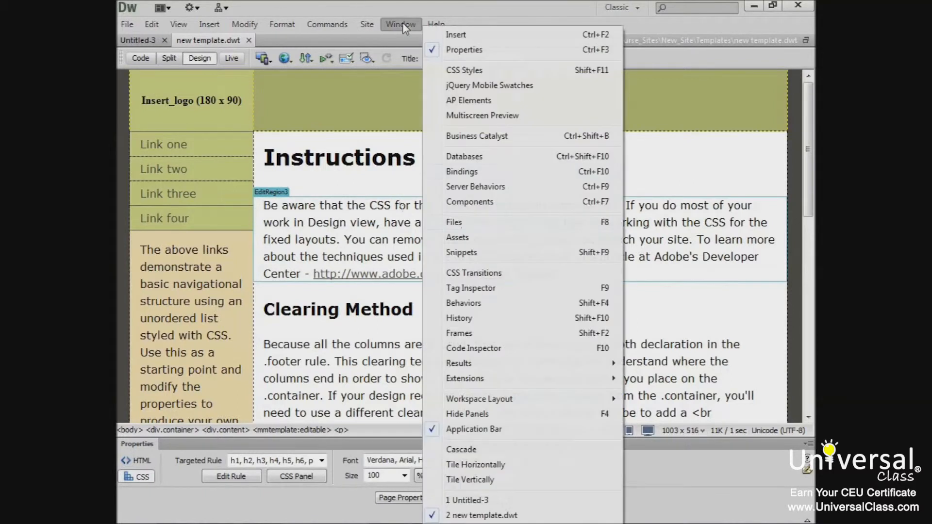
left_click(457, 237)
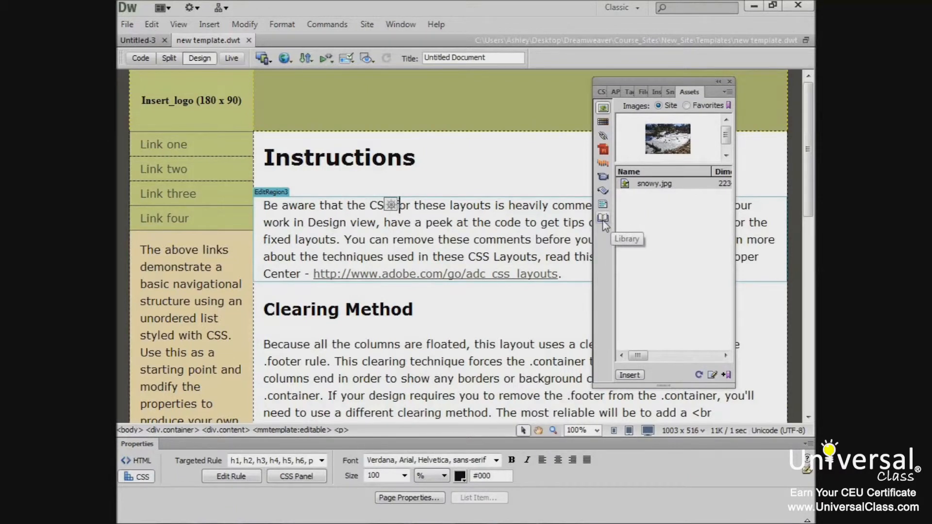
left_click(603, 219)
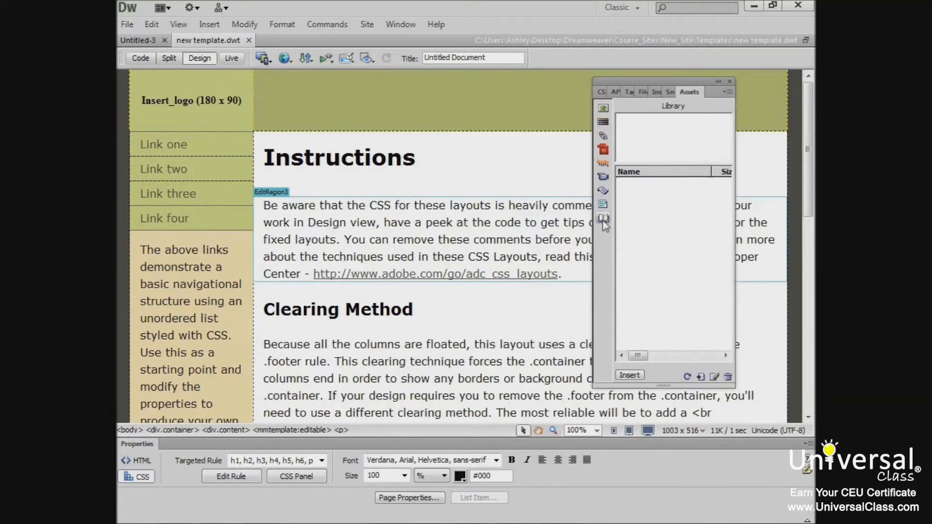
mouse_move(214, 122)
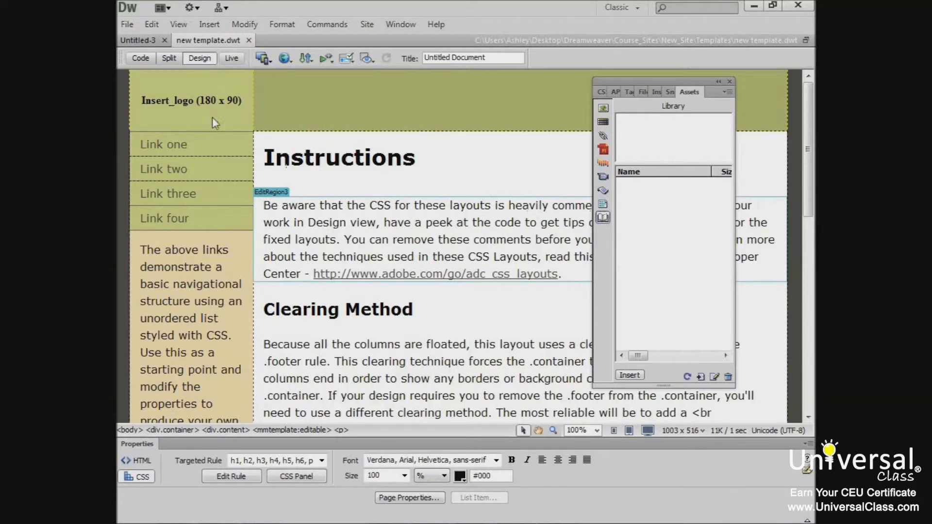
left_click(190, 100)
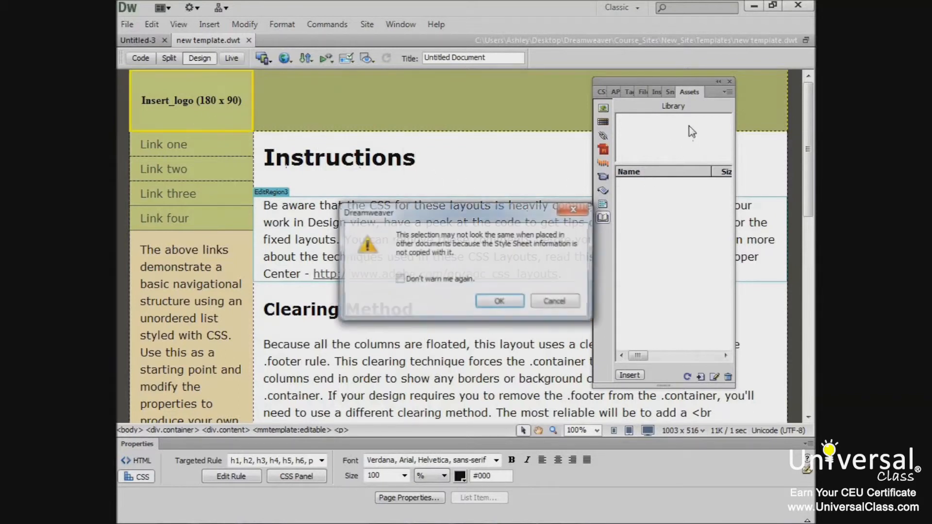
left_click(498, 301)
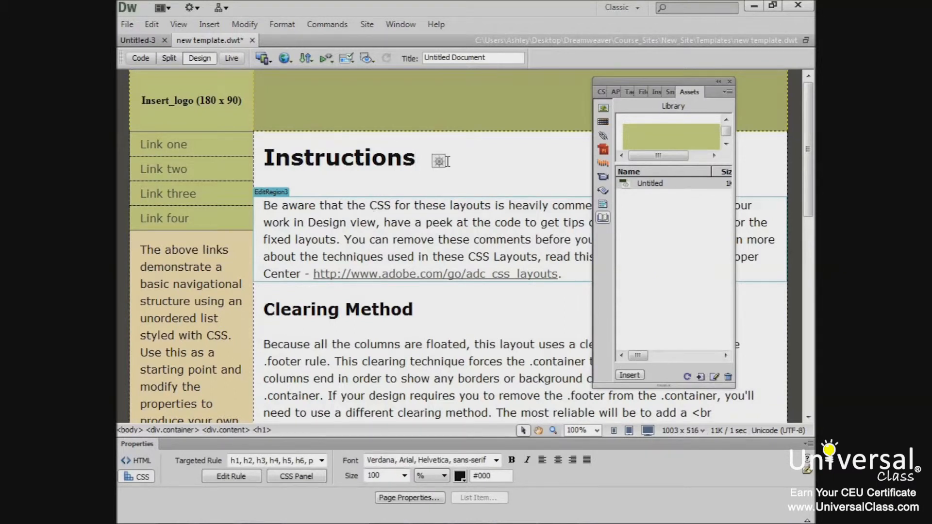
Step: Insert the Untitled library item just before the Clearing Method heading
left_click(415, 156)
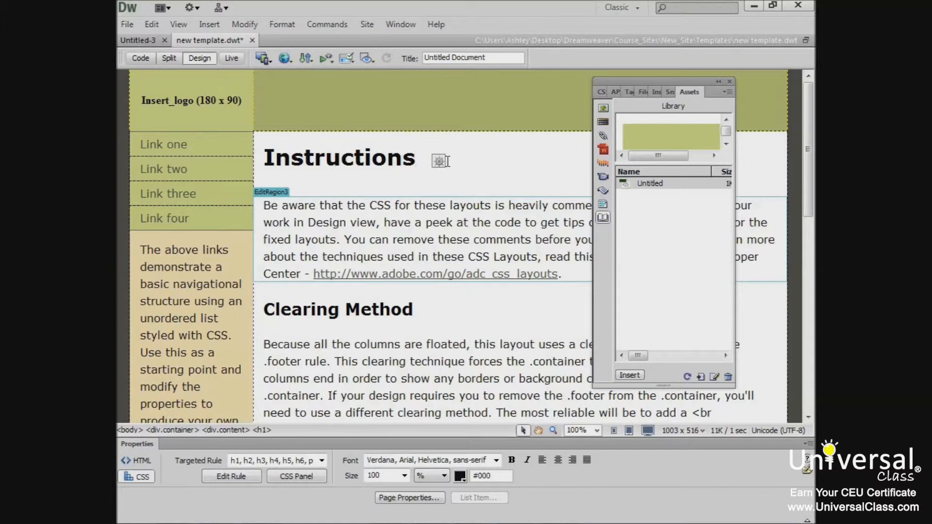
left_click(416, 157)
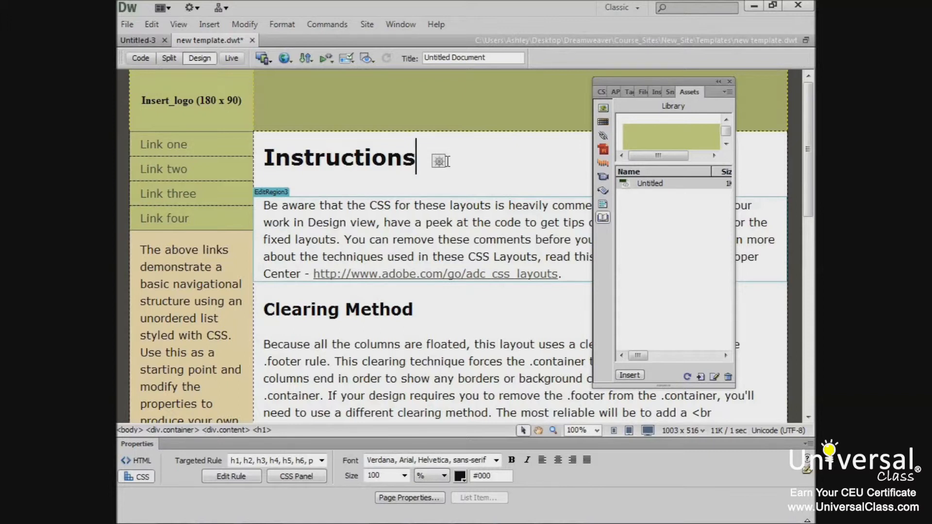
mouse_move(450, 174)
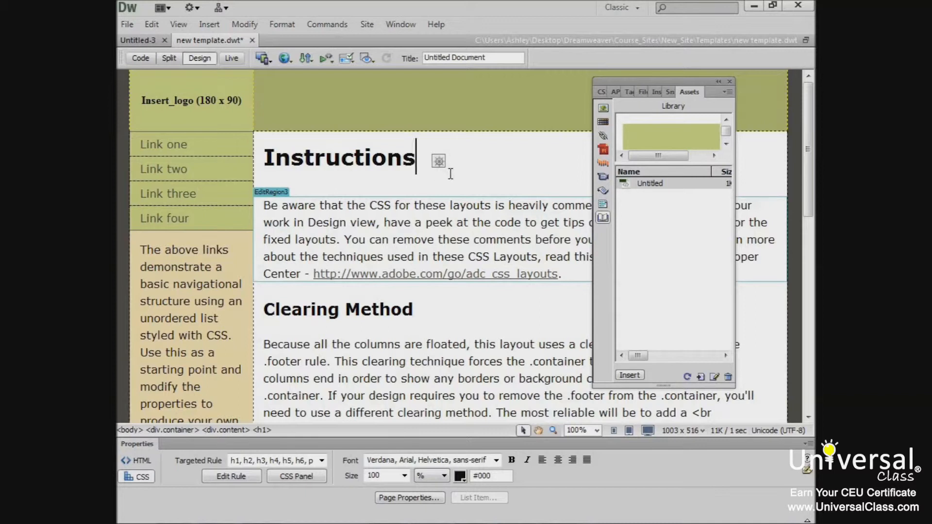
mouse_move(452, 173)
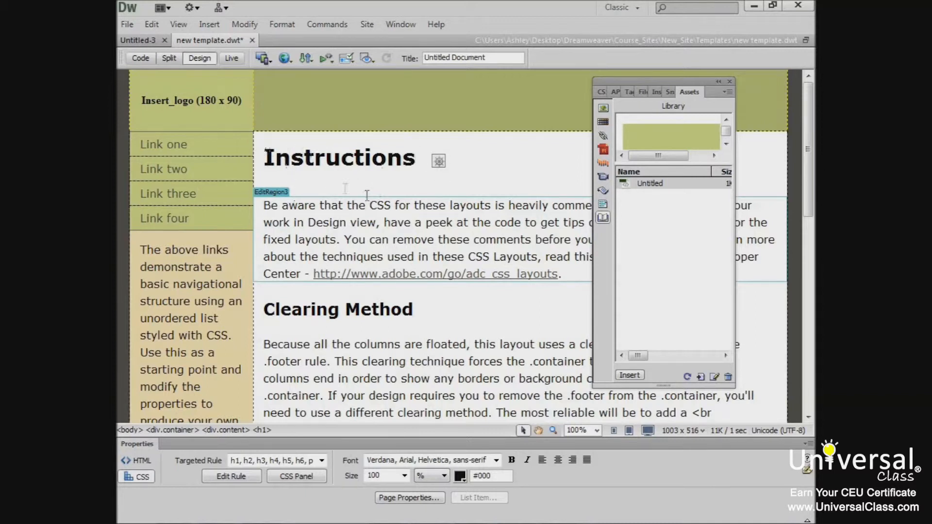
left_click(273, 309)
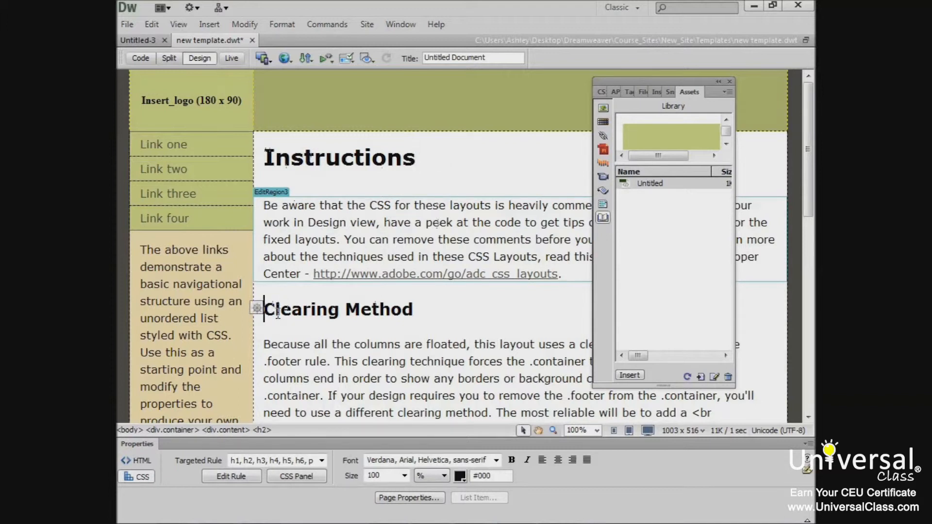
mouse_move(603, 218)
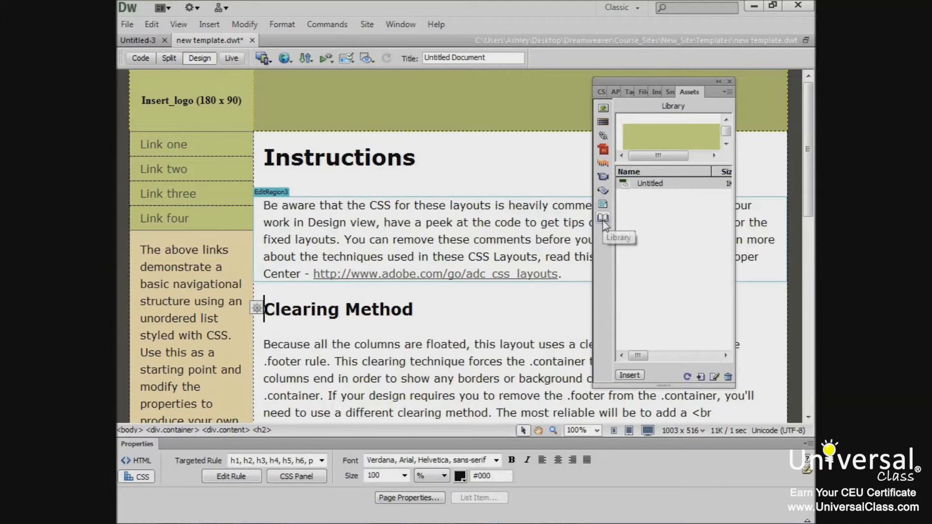
mouse_move(608, 223)
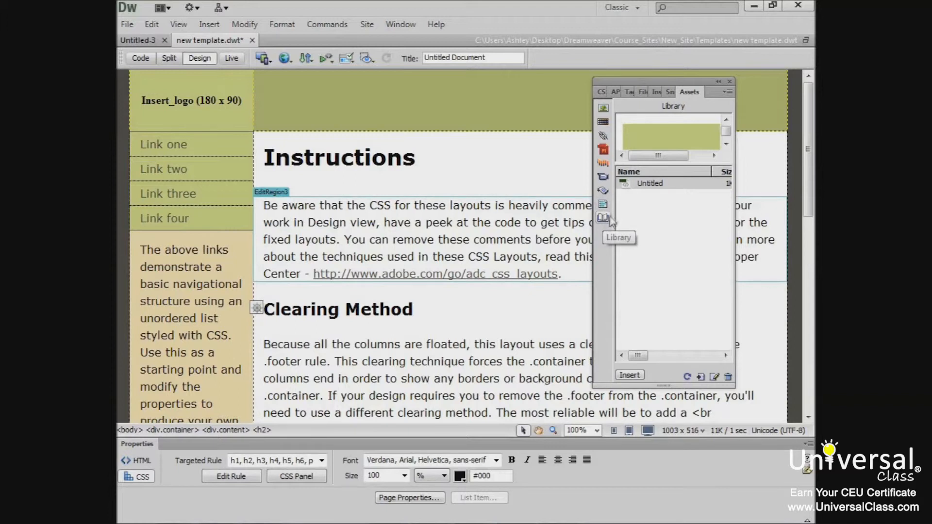
mouse_move(672, 137)
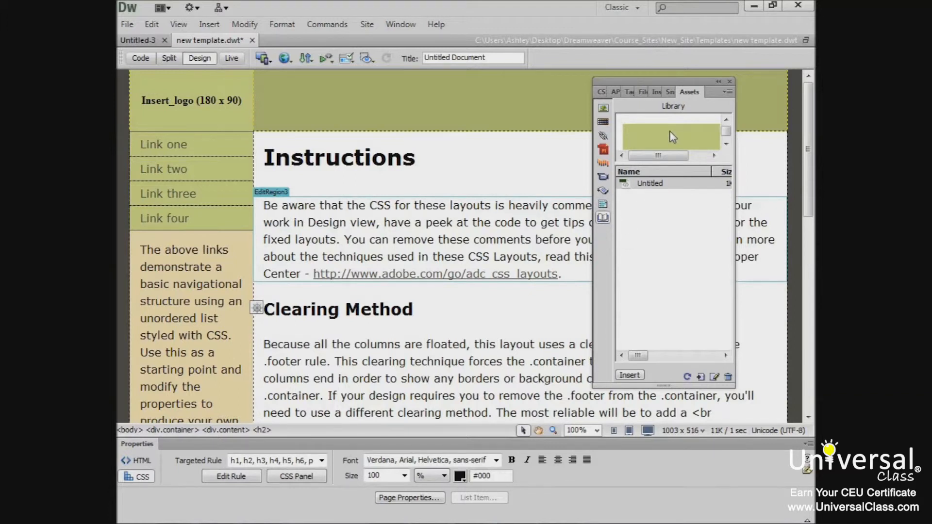
left_click(629, 375)
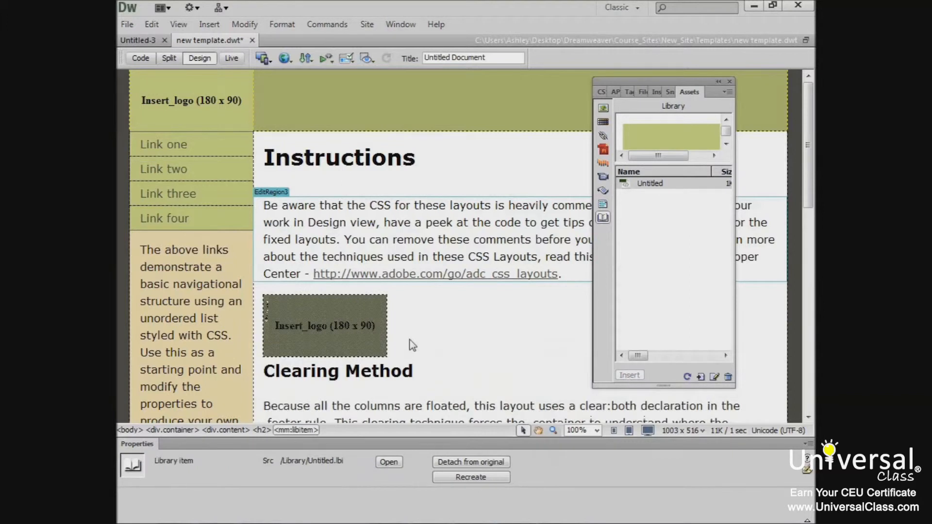
mouse_move(161, 92)
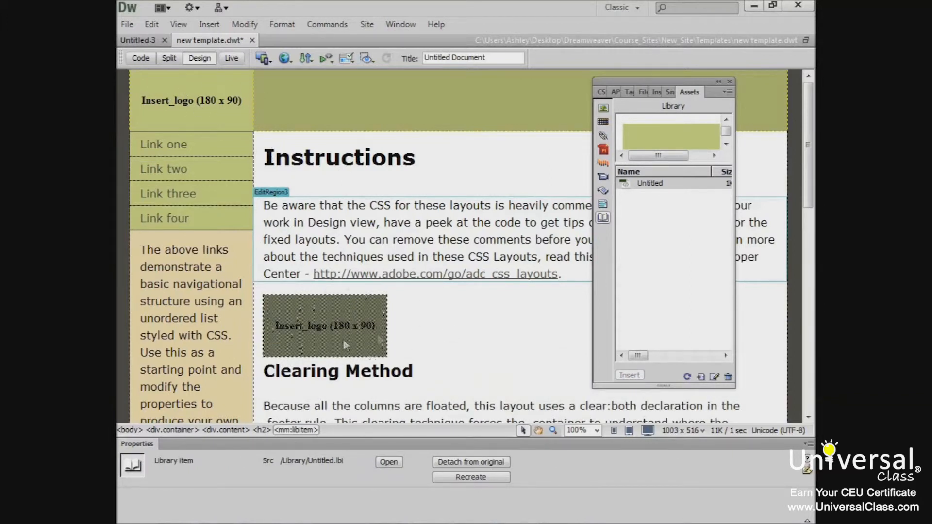
mouse_move(365, 356)
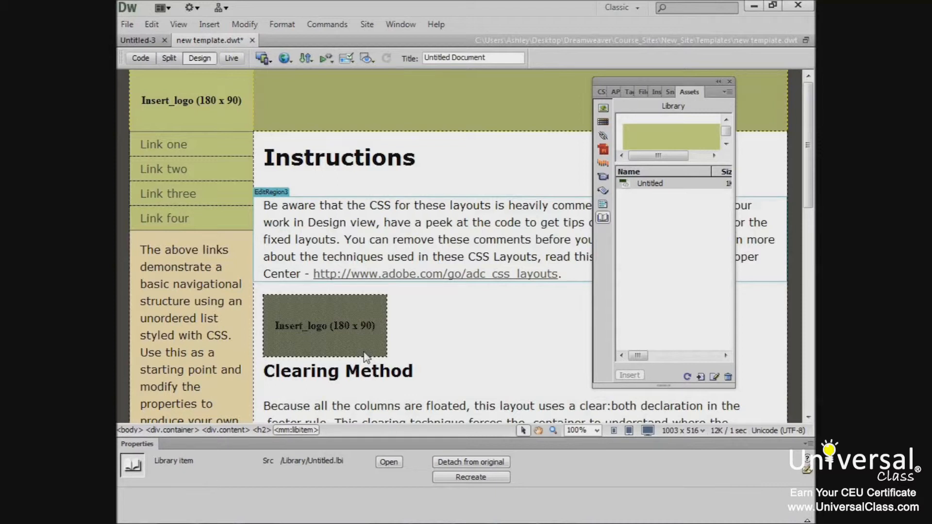
mouse_move(597, 234)
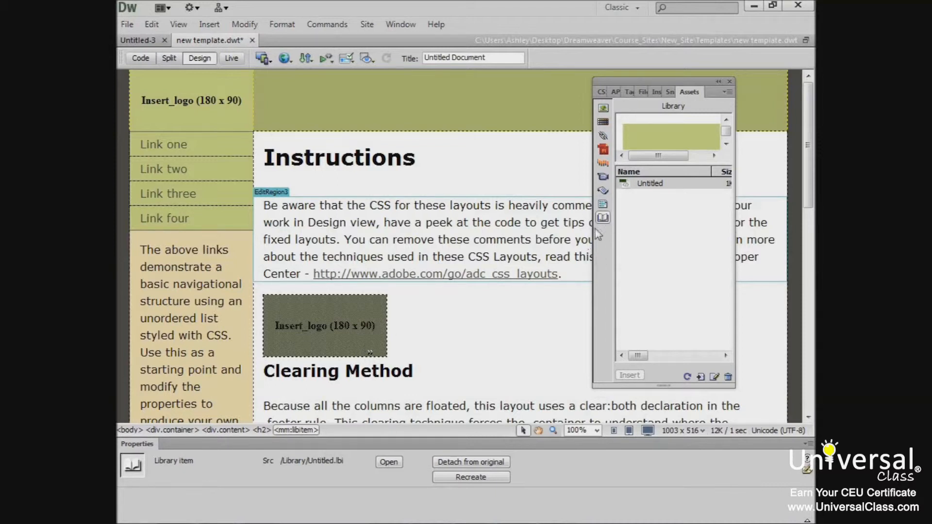
mouse_move(603, 217)
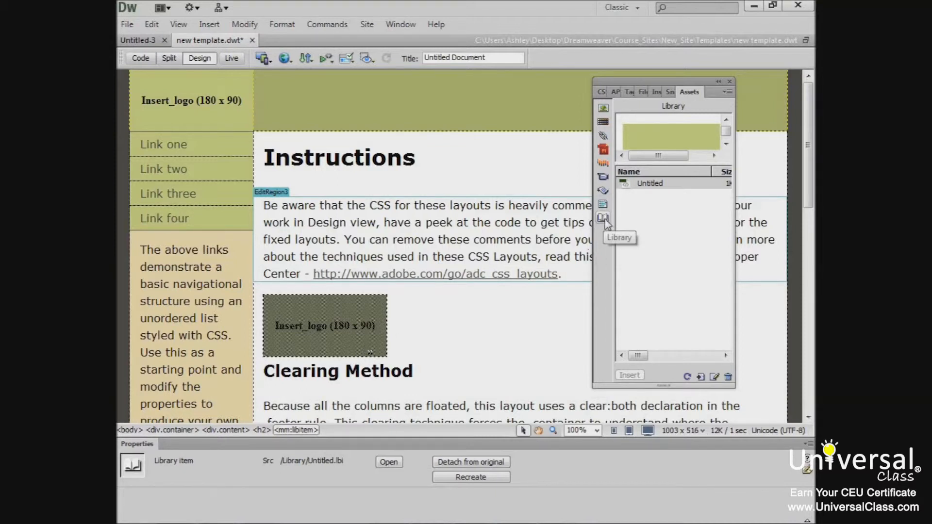
mouse_move(651, 135)
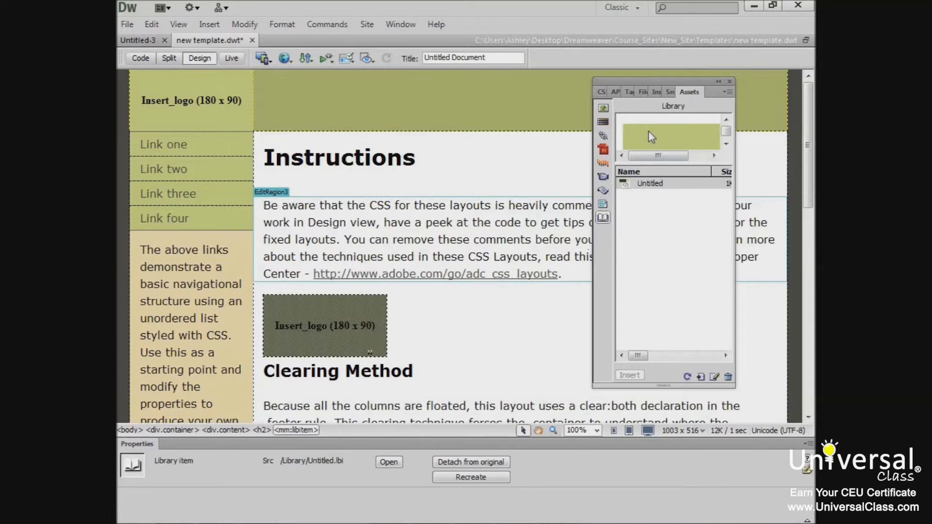
mouse_move(657, 138)
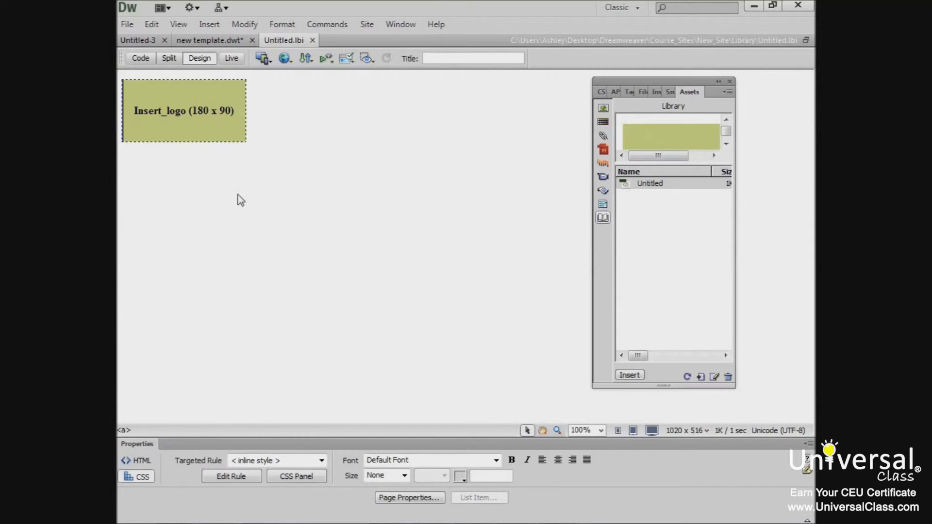
mouse_move(247, 119)
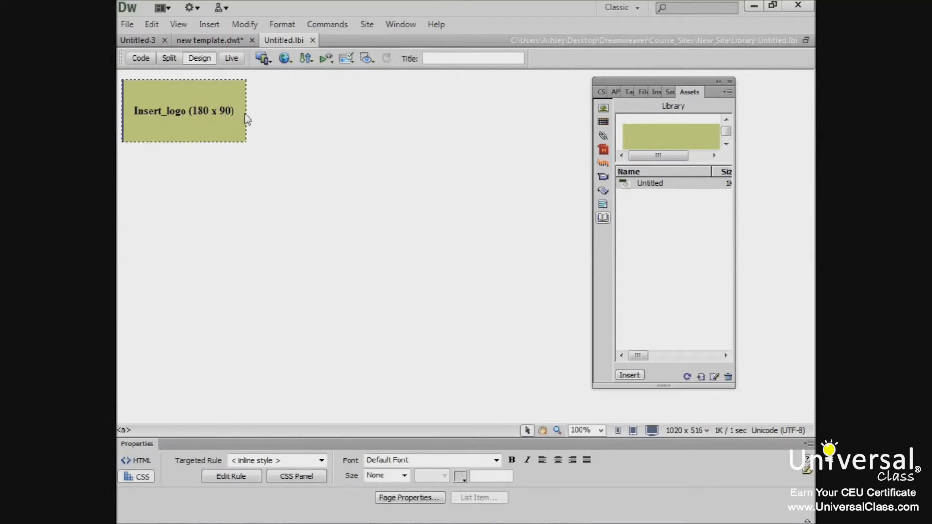
Step: Resize the library logo placeholder to 94 by 174, save, and update new template.dwt
left_click(185, 111)
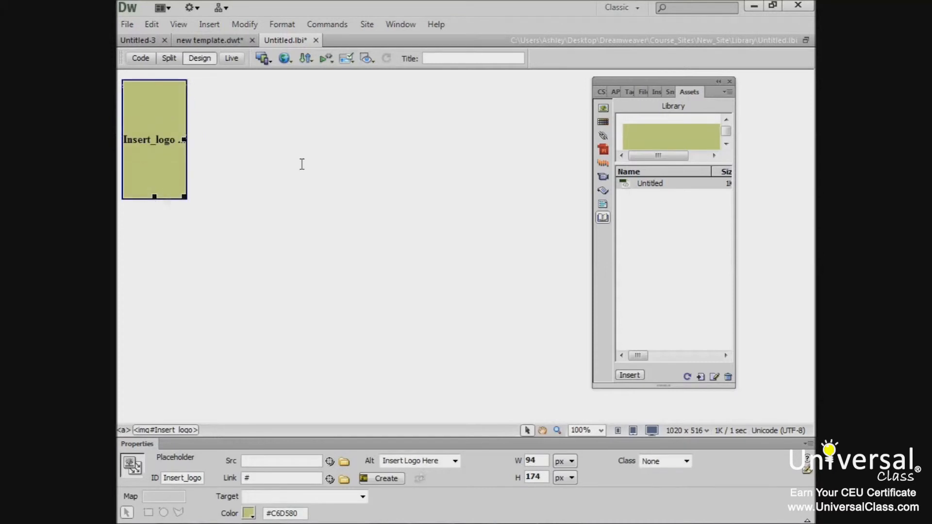
mouse_move(201, 181)
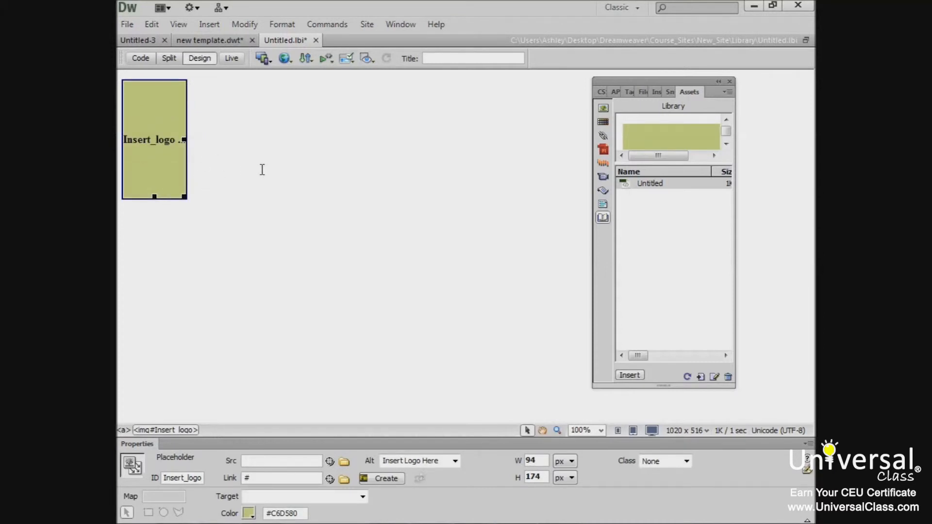
left_click(127, 24)
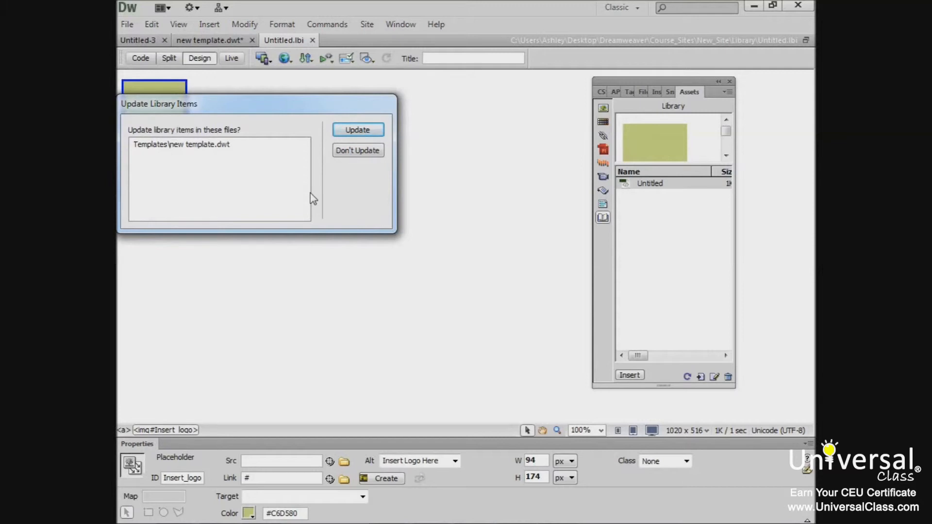
left_click(357, 129)
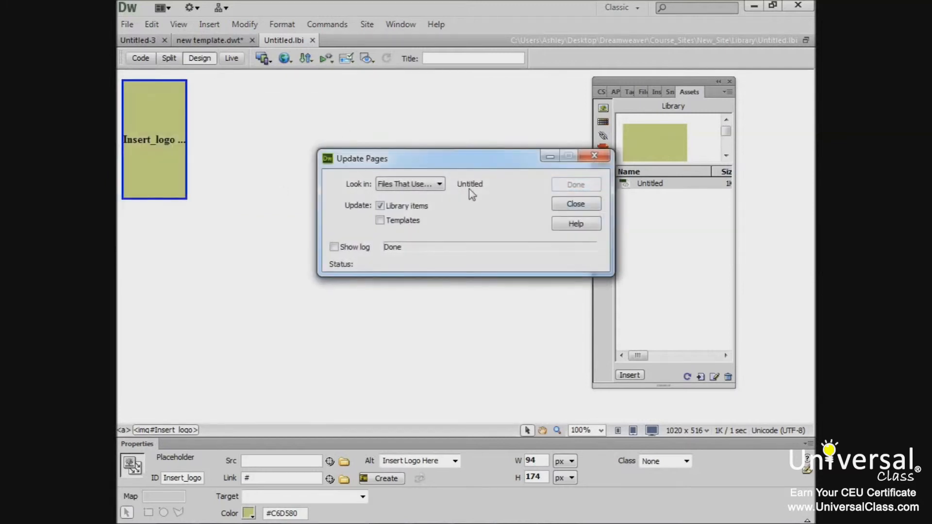
left_click(574, 203)
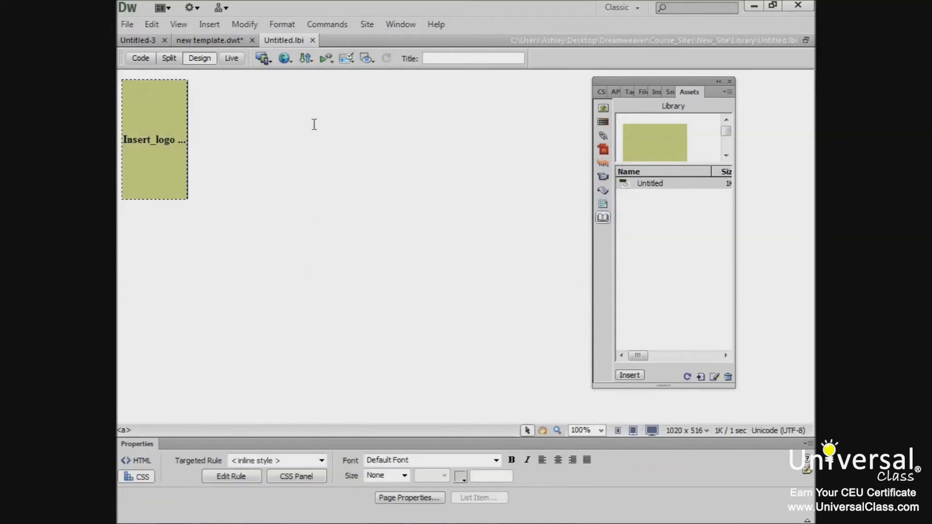
Step: Switch back to the new template.dwt tab showing the taller logo
left_click(209, 40)
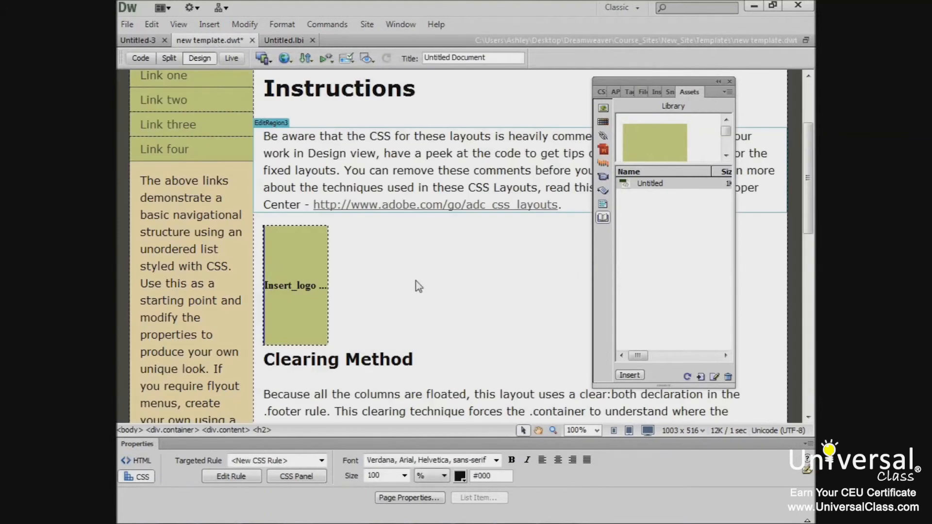
mouse_move(267, 280)
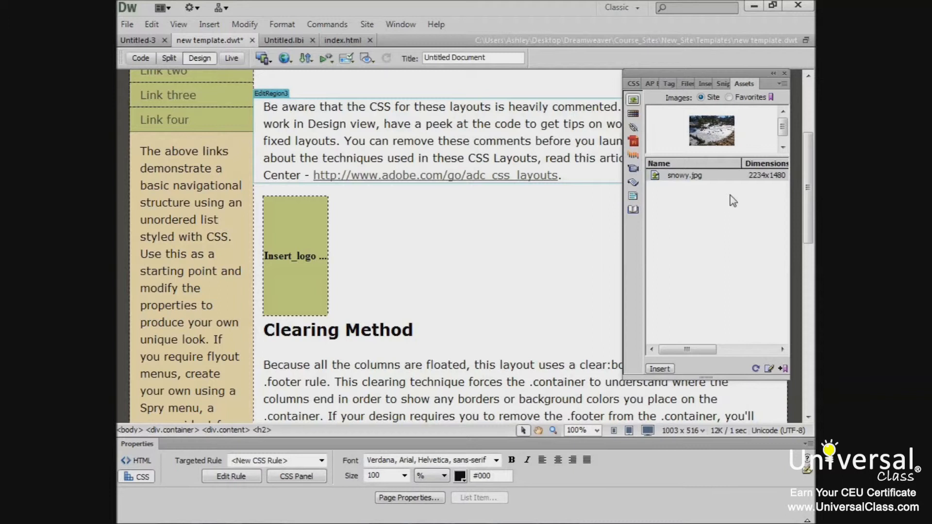
mouse_move(720, 80)
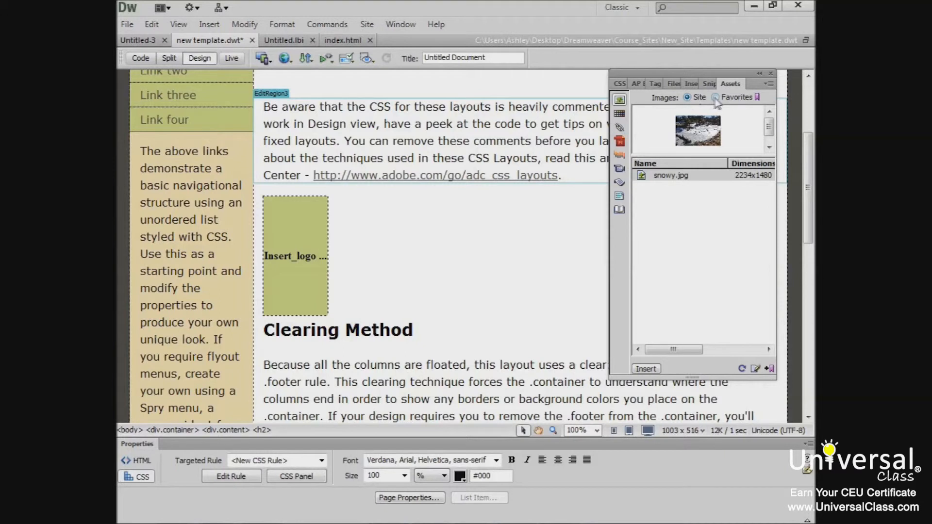
Step: Review favourite and all images, then the Colors and URLs asset lists
left_click(715, 97)
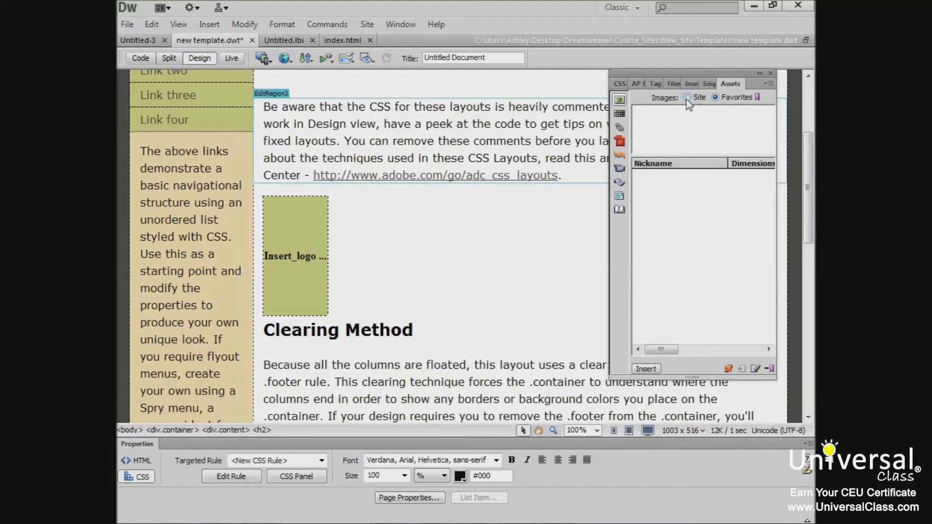
left_click(686, 97)
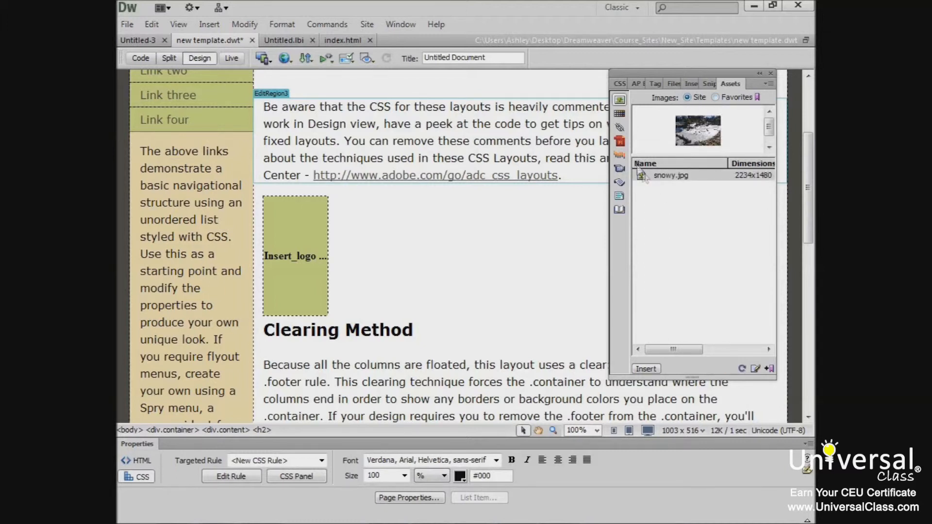
mouse_move(623, 232)
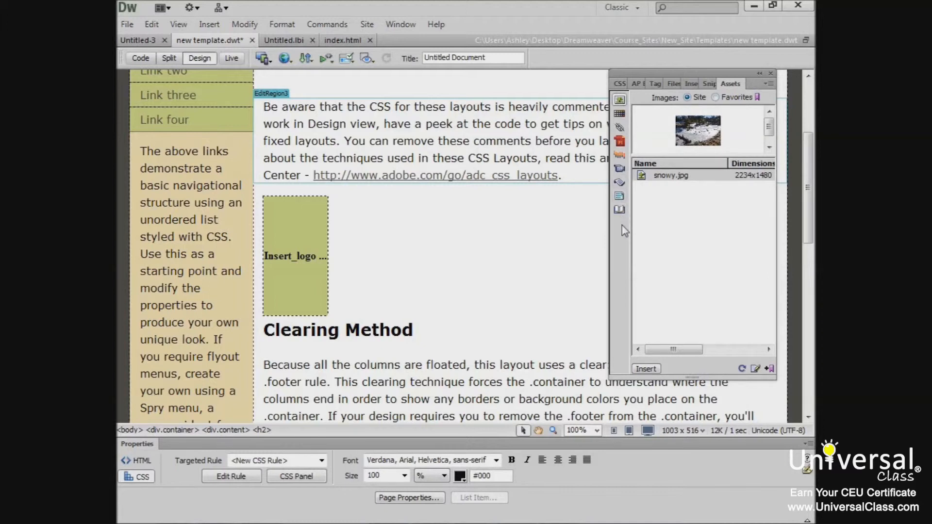
mouse_move(624, 225)
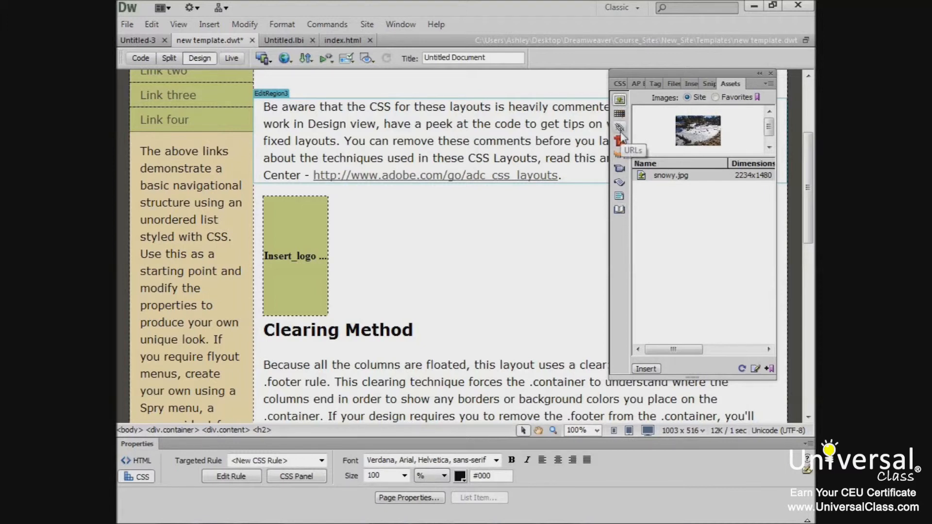
mouse_move(619, 99)
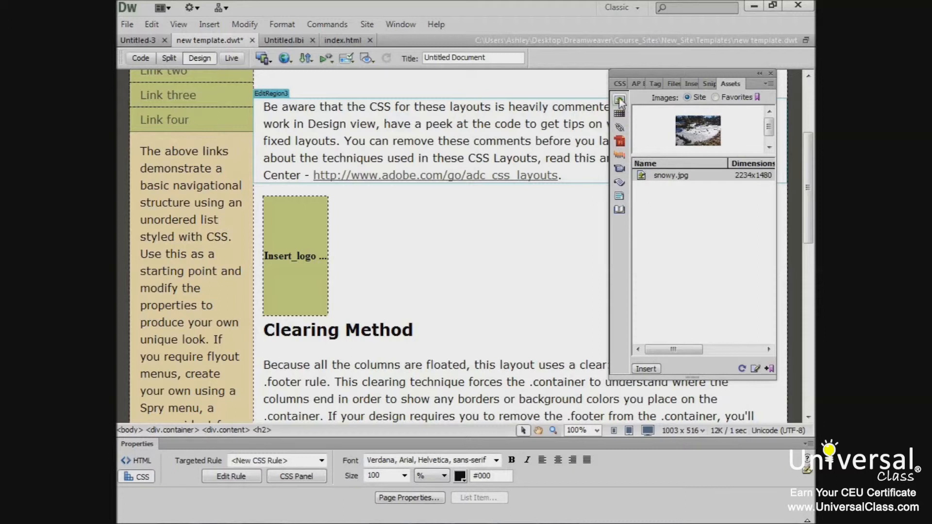
mouse_move(619, 101)
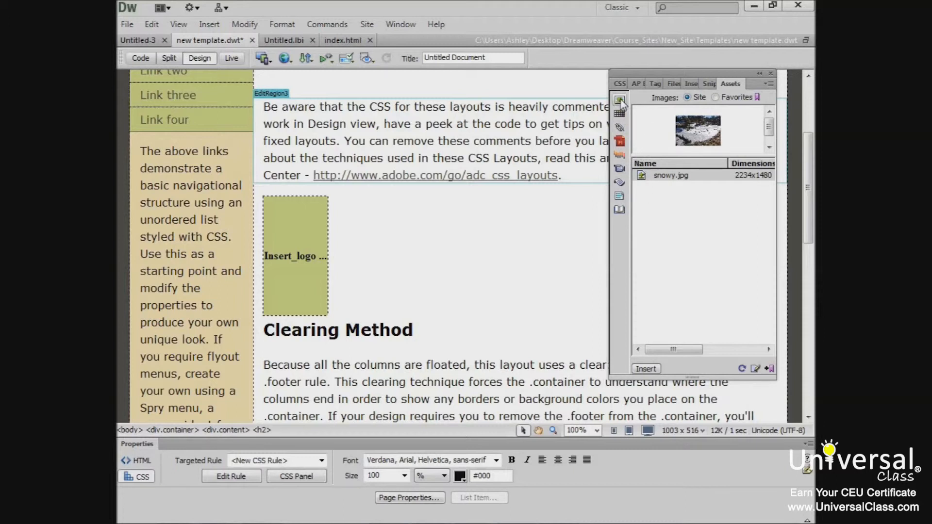
left_click(619, 113)
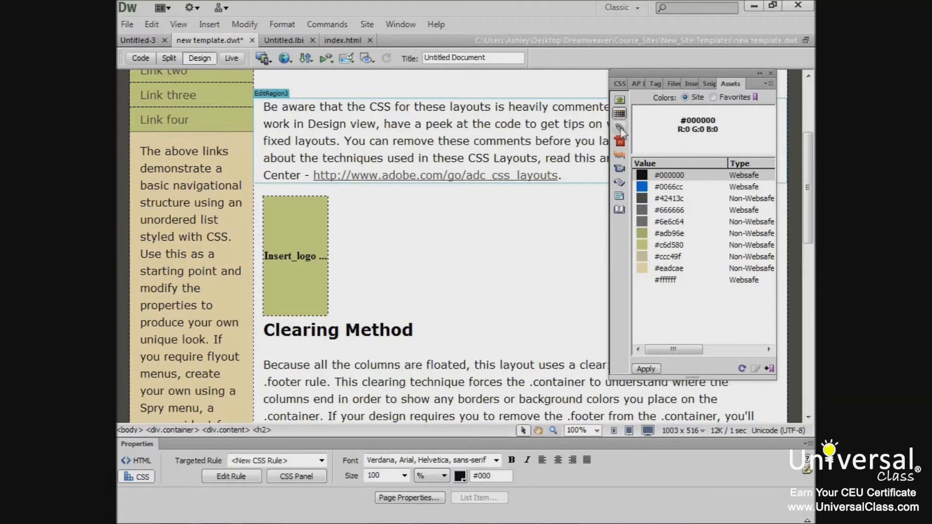
left_click(619, 127)
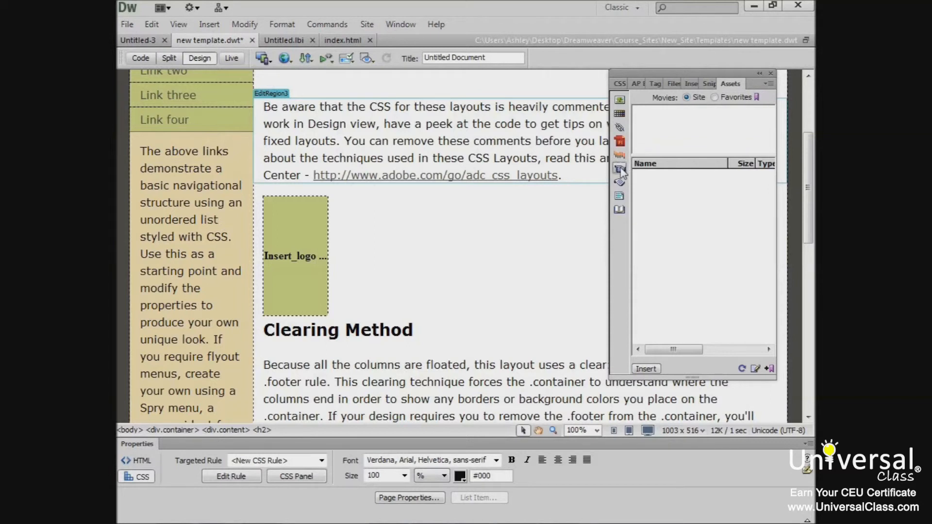
Step: Browse the Scripts, Templates and Library asset lists
left_click(619, 182)
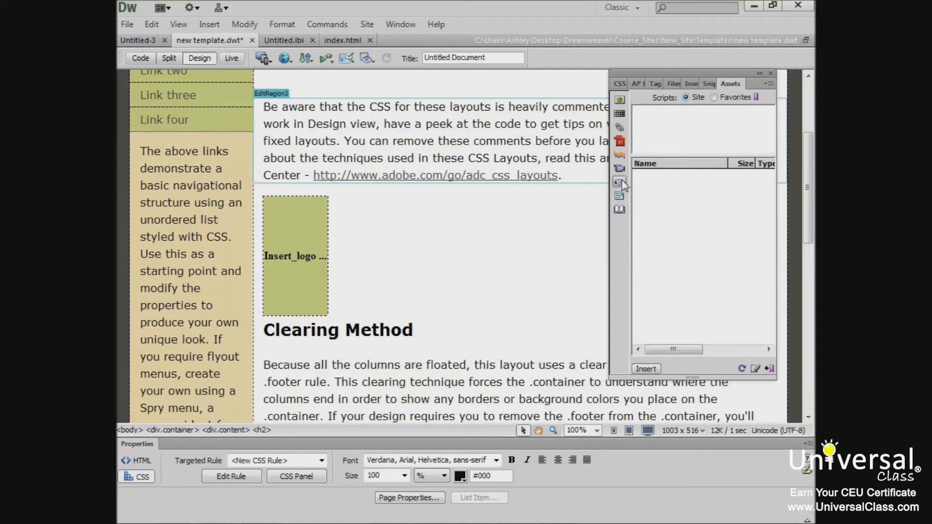
left_click(619, 196)
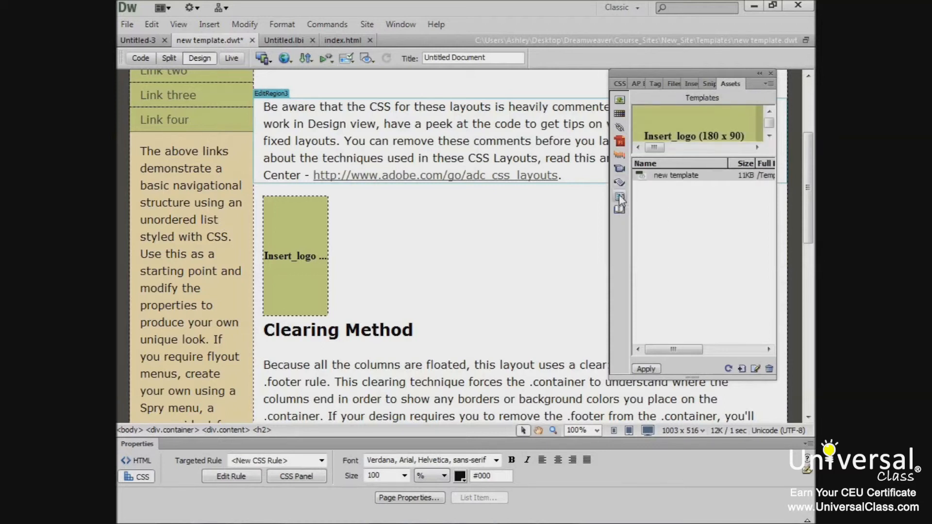
mouse_move(619, 210)
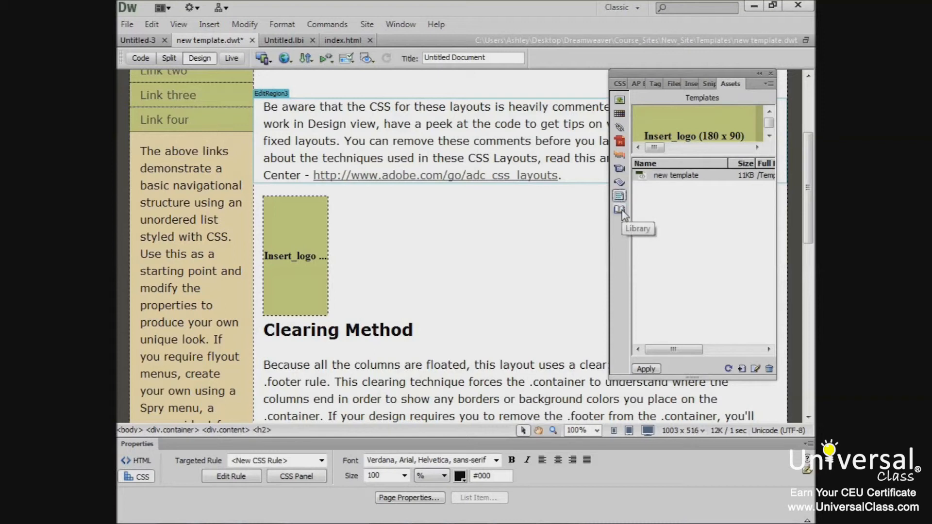
left_click(620, 209)
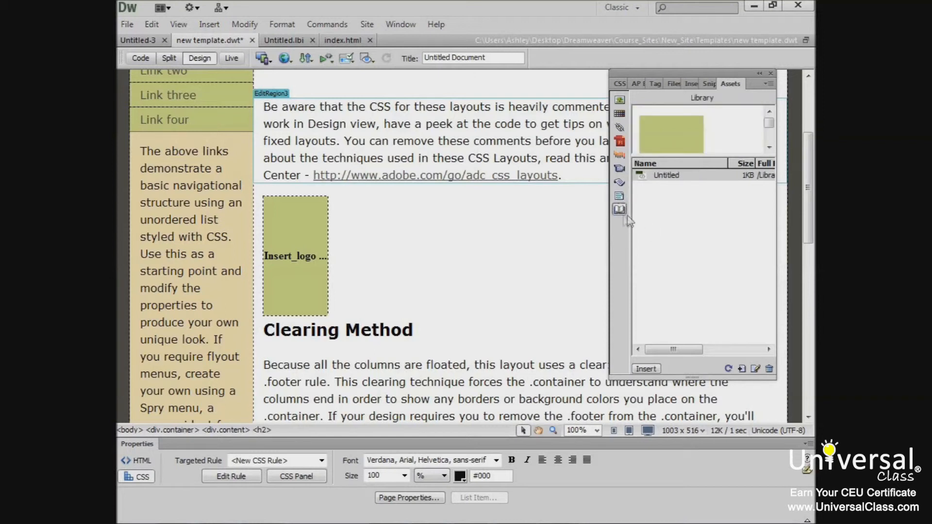
mouse_move(681, 203)
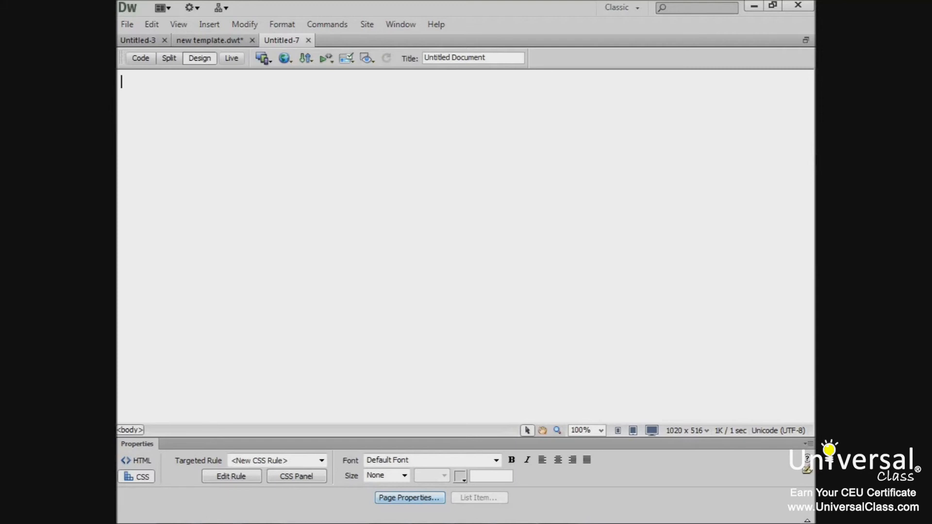
mouse_move(310, 194)
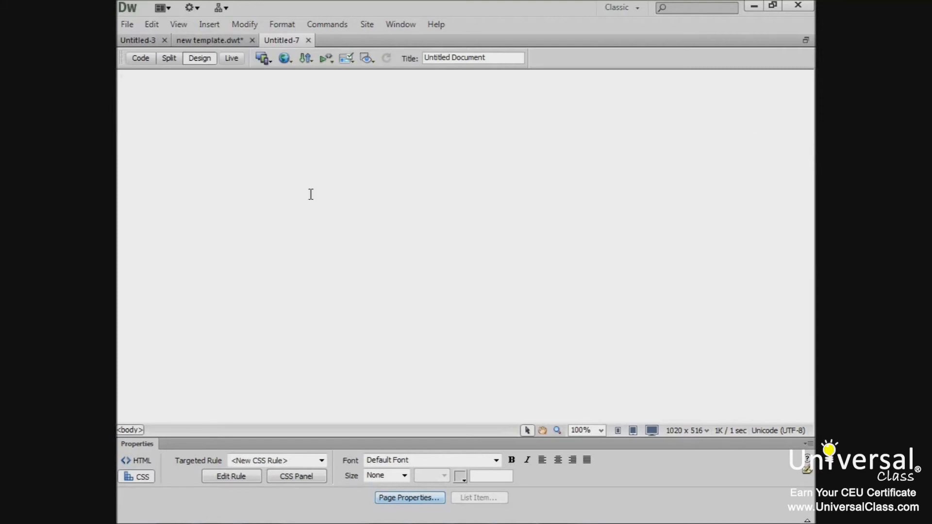
mouse_move(540, 252)
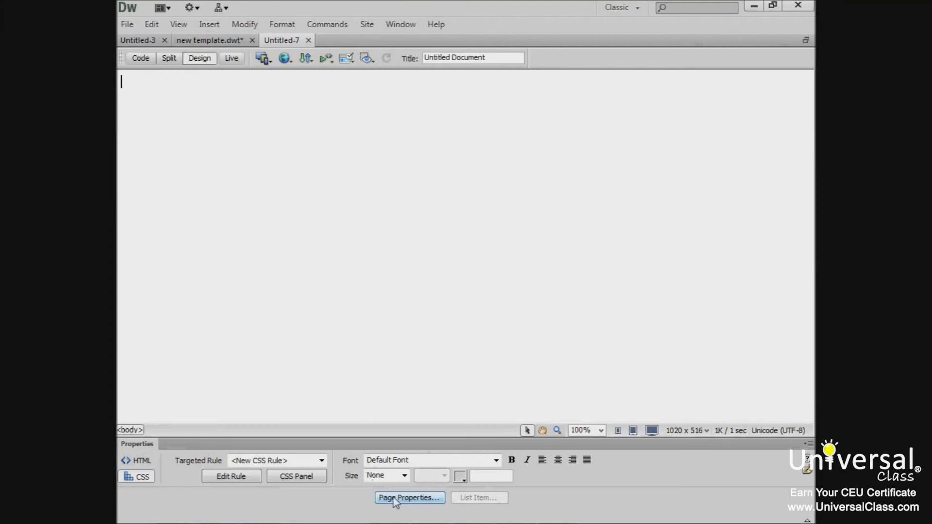
Step: Add a tracing image at 44% transparency through Page Properties
left_click(408, 497)
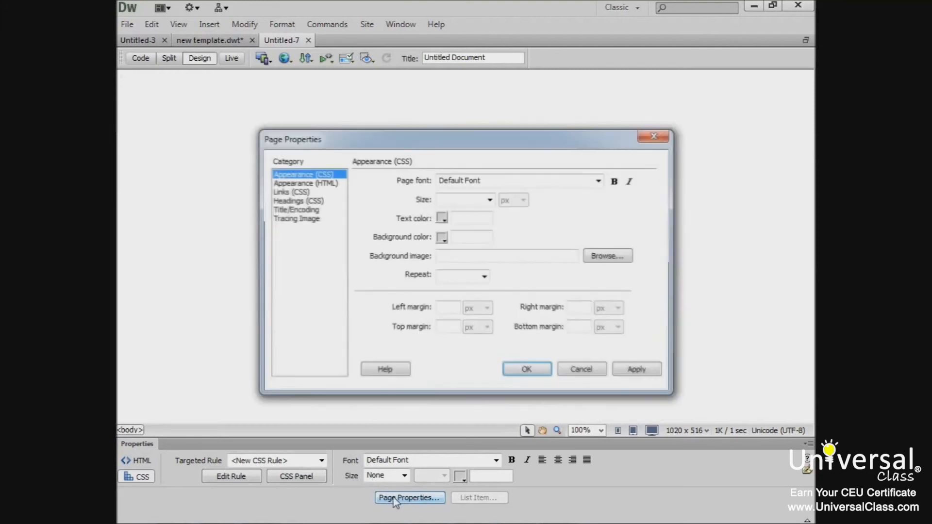
left_click(296, 218)
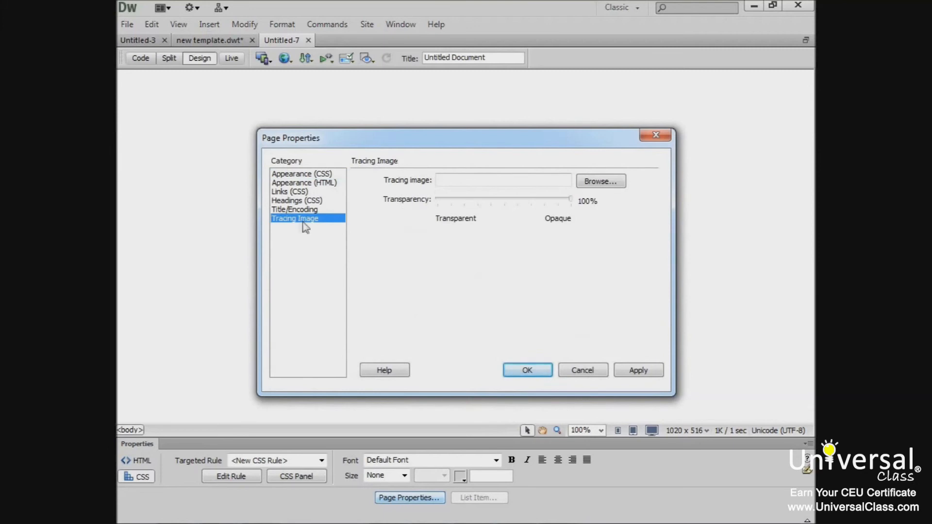
mouse_move(618, 233)
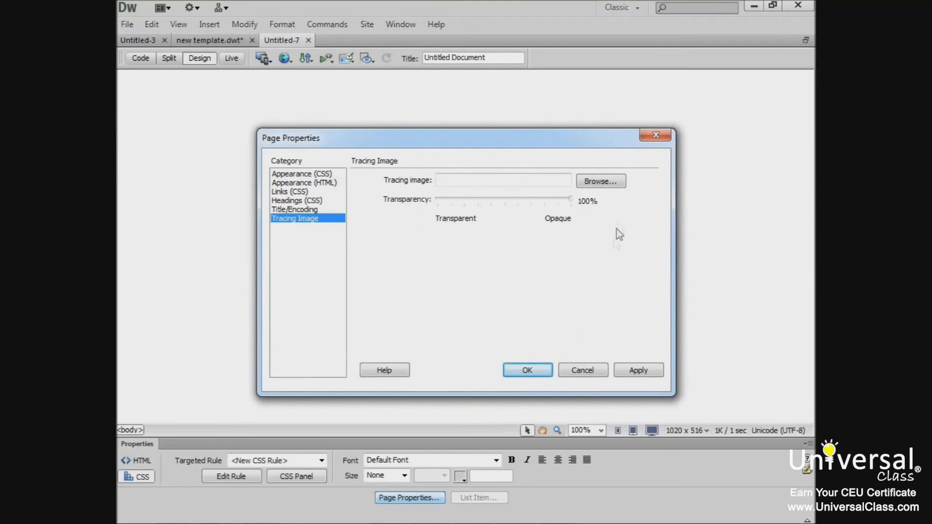
mouse_move(600, 181)
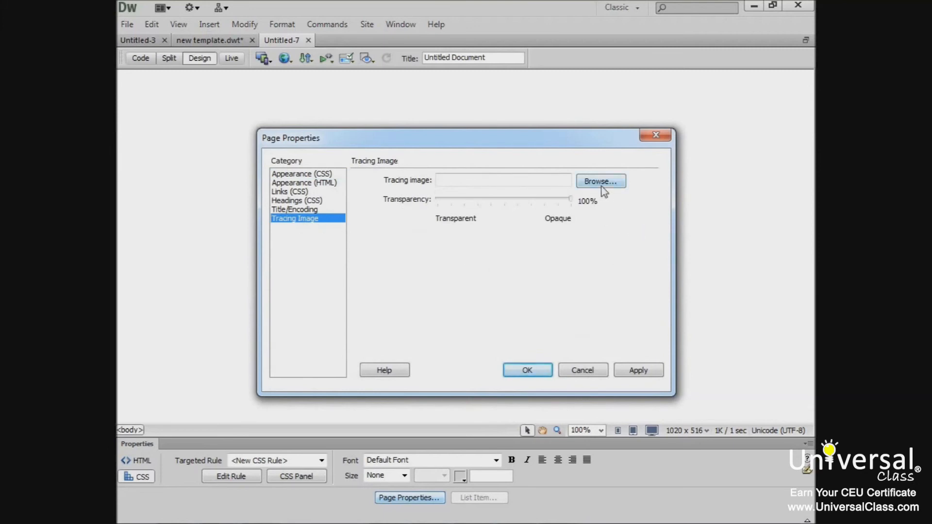
left_click(600, 180)
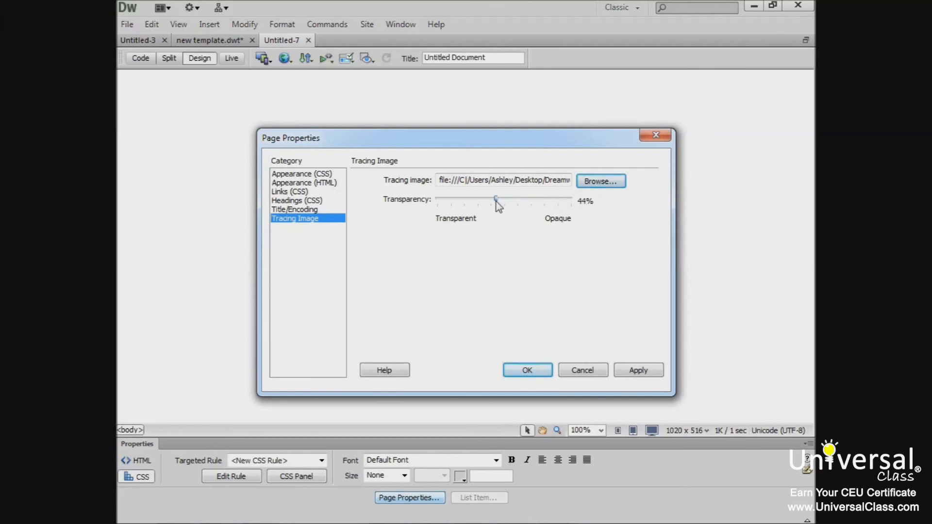
mouse_move(497, 211)
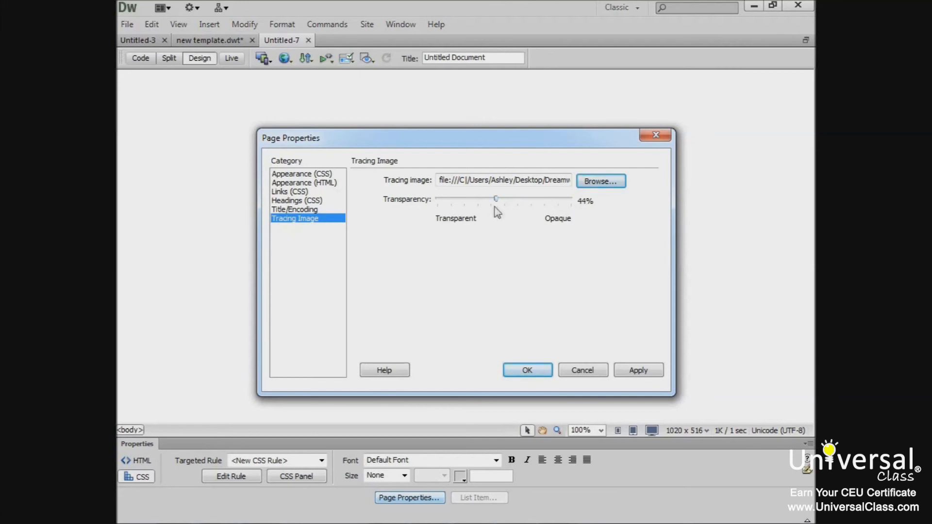
mouse_move(612, 373)
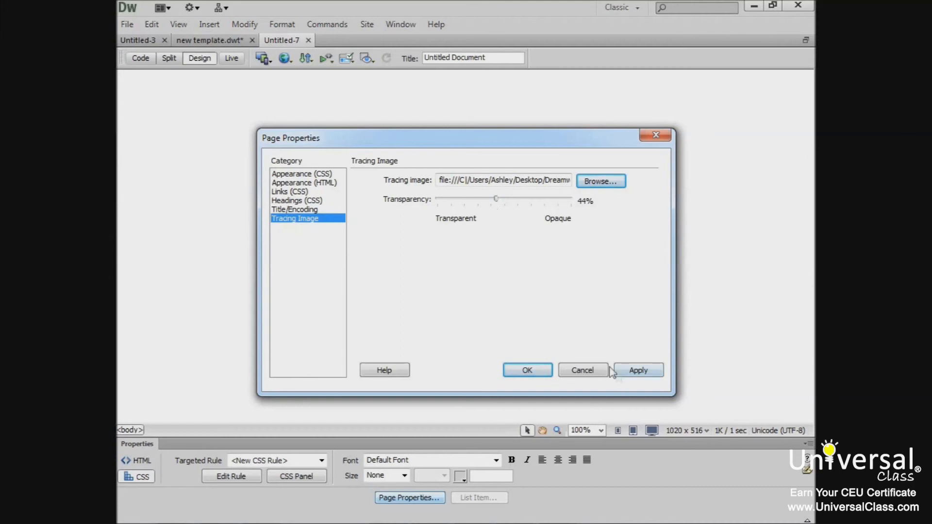
left_click(526, 370)
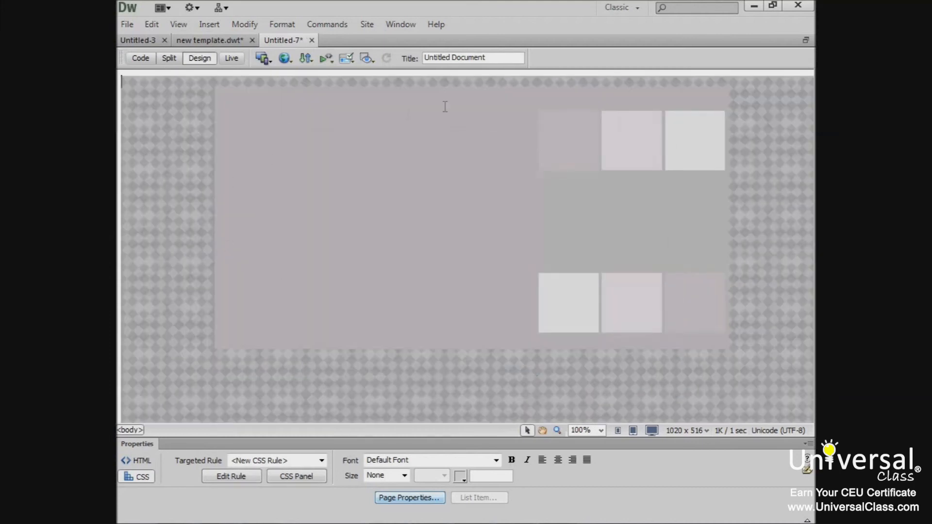
mouse_move(682, 247)
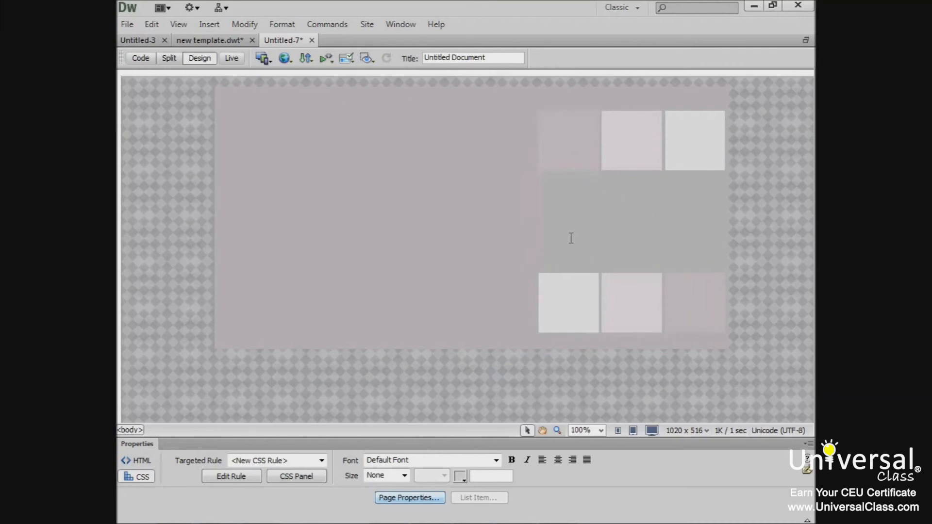
mouse_move(609, 334)
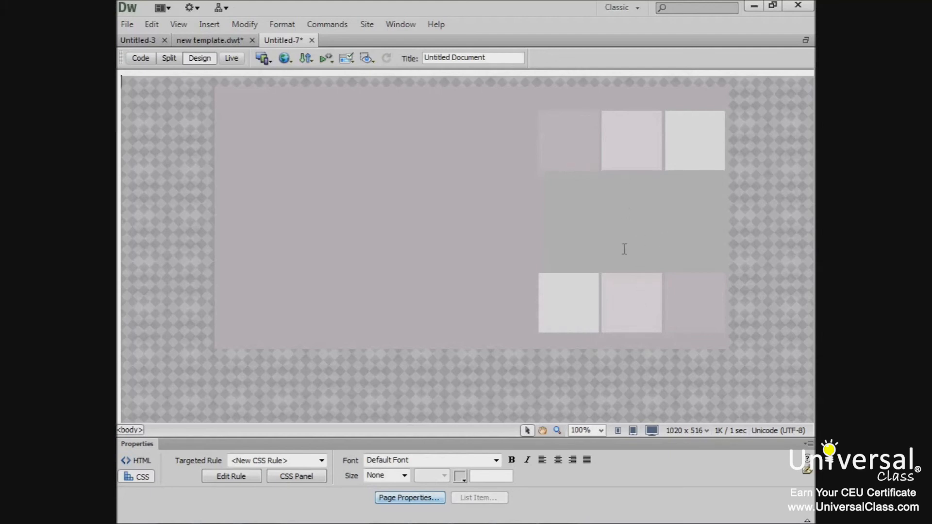
Step: View the page code in Split view, then return to Design view
left_click(168, 58)
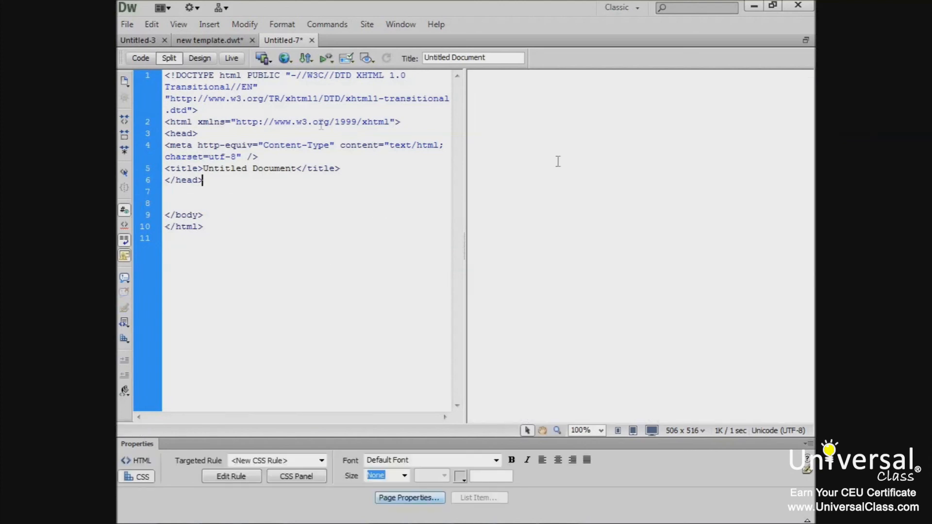
left_click(200, 57)
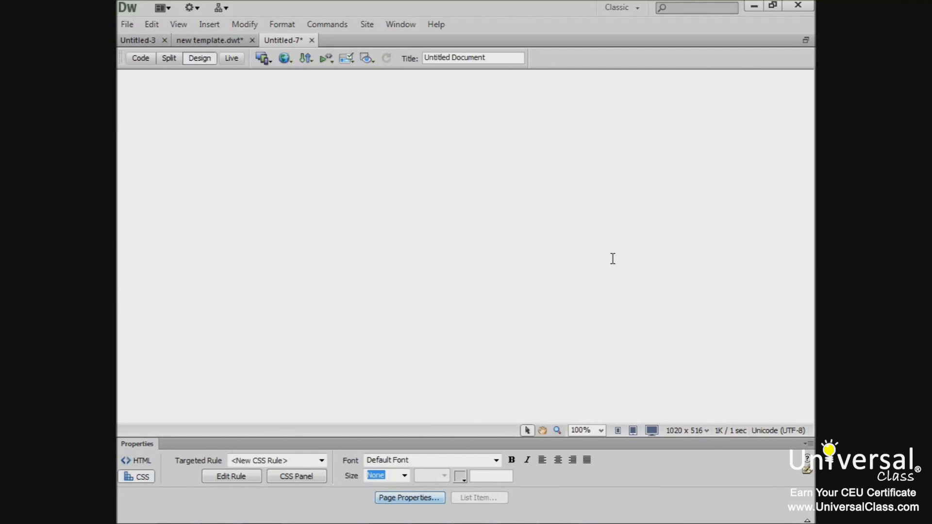
Step: Set the tracing image to 94% opacity, then type 'And now you'll… to write text over the image'
left_click(409, 497)
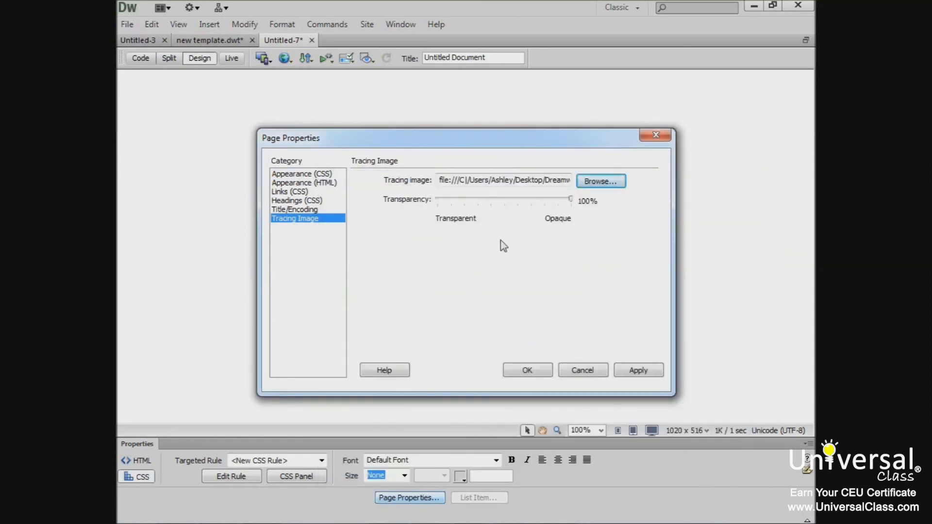
mouse_move(571, 206)
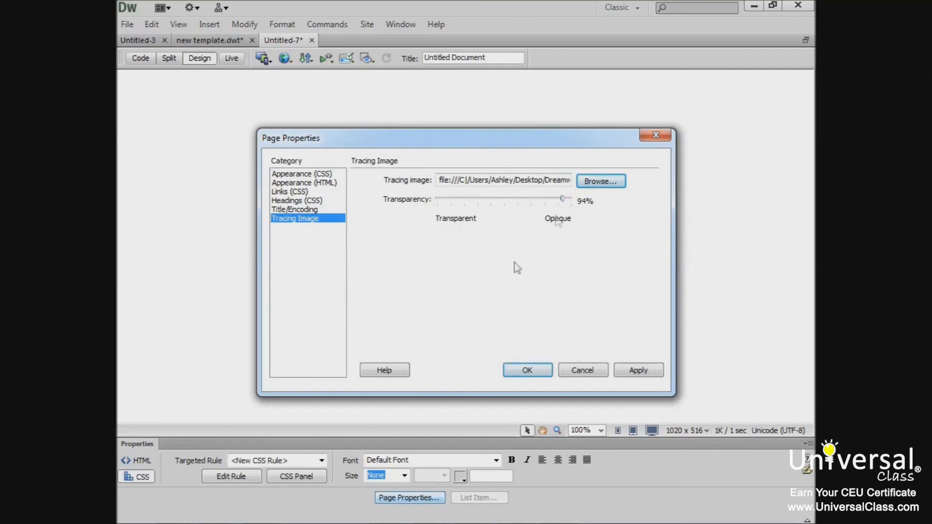
left_click(527, 369)
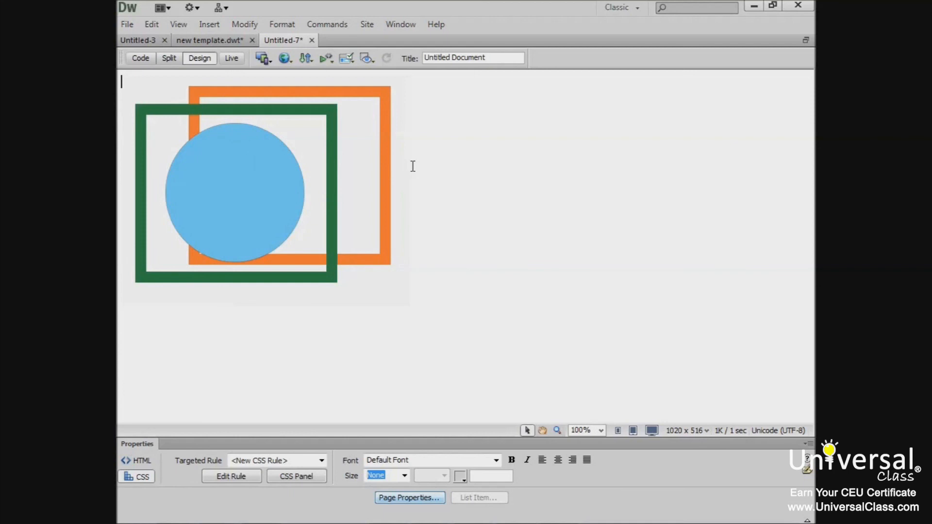
type("And now you'll be able")
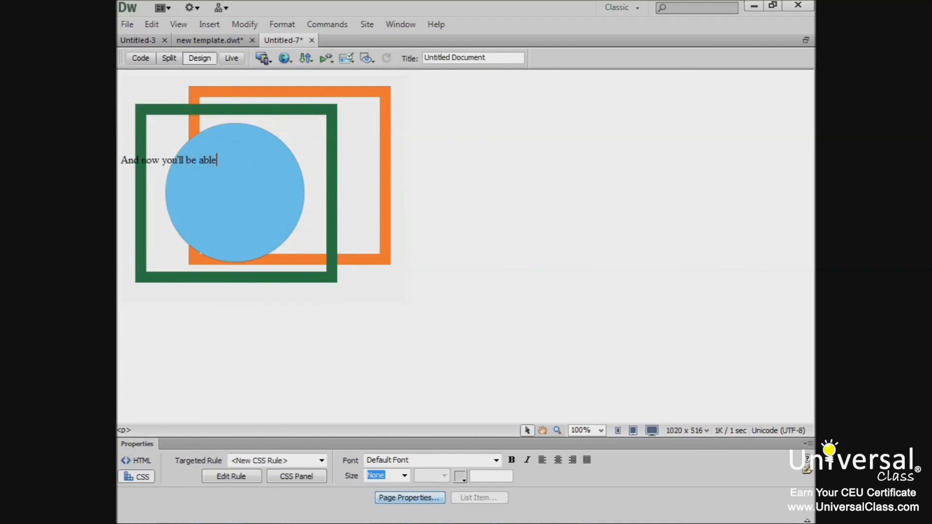
type("to write text over the image")
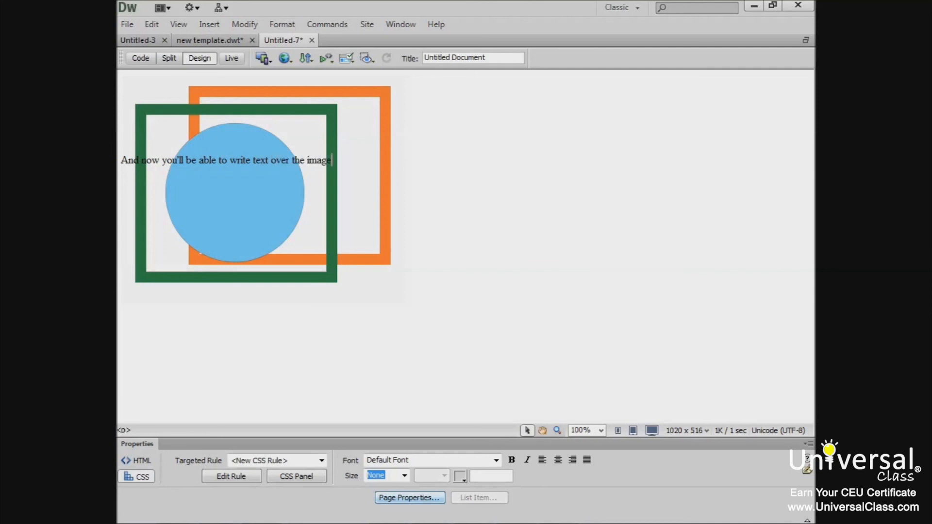